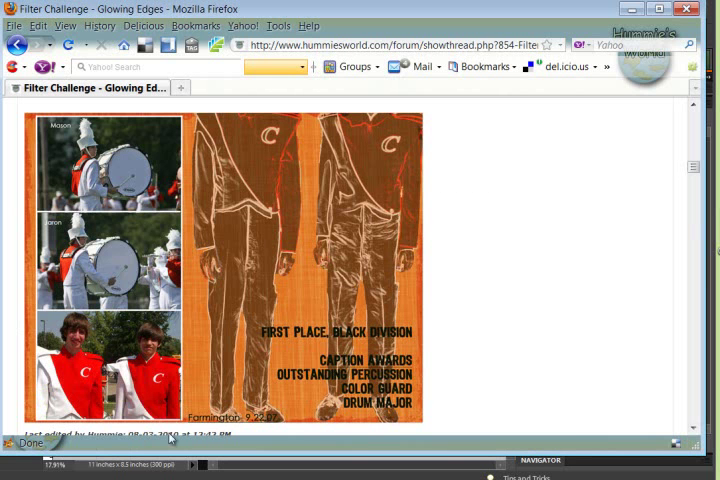
mouse_move(472, 340)
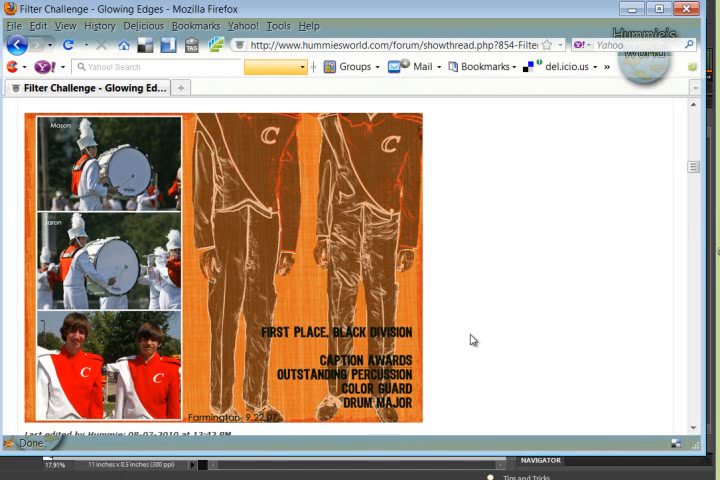
mouse_move(280, 412)
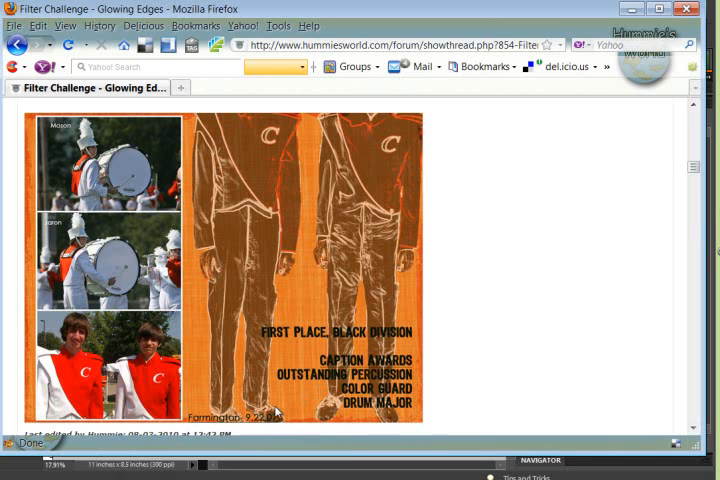
mouse_move(568, 293)
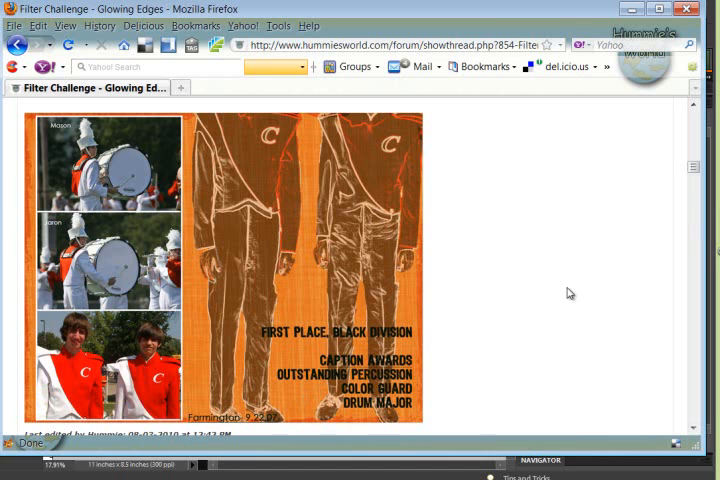
mouse_move(358, 118)
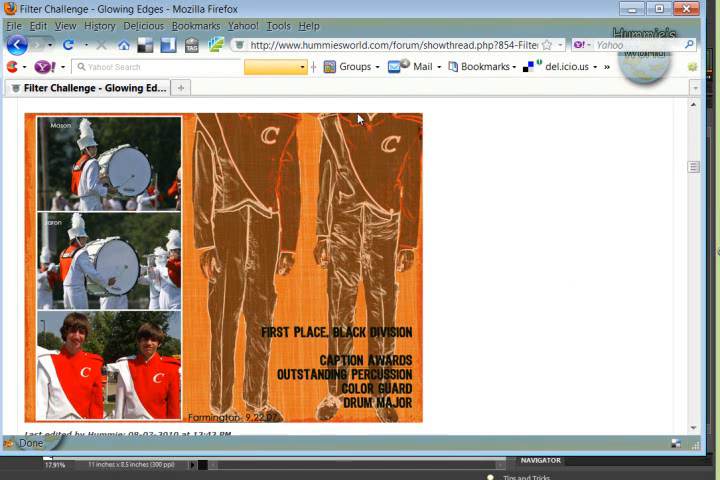
mouse_move(280, 124)
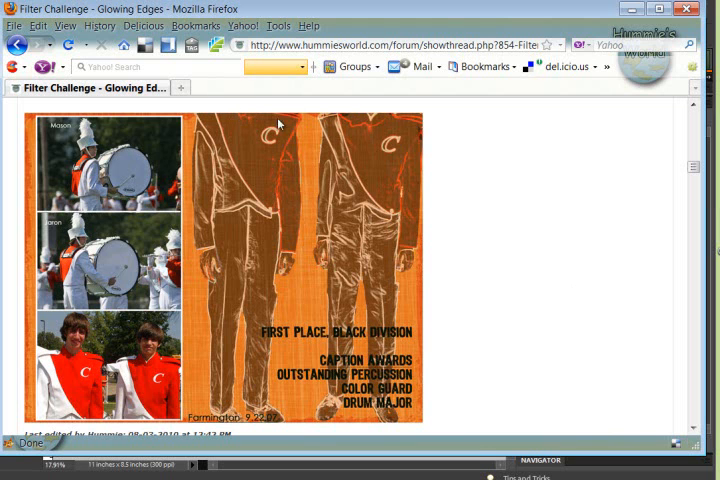
mouse_move(292, 383)
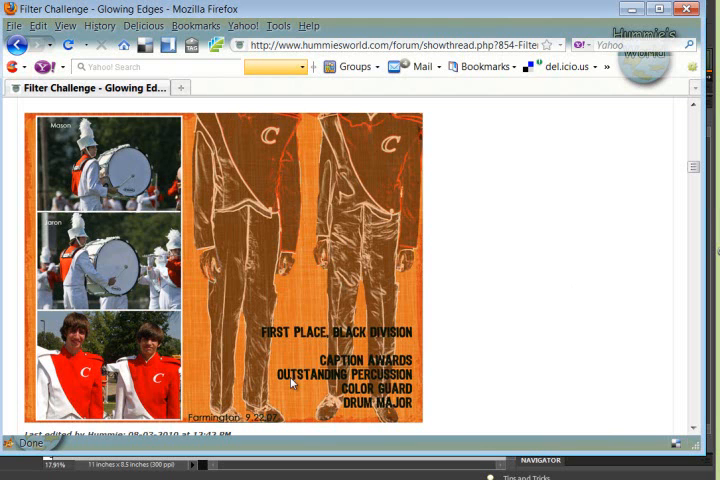
mouse_move(383, 143)
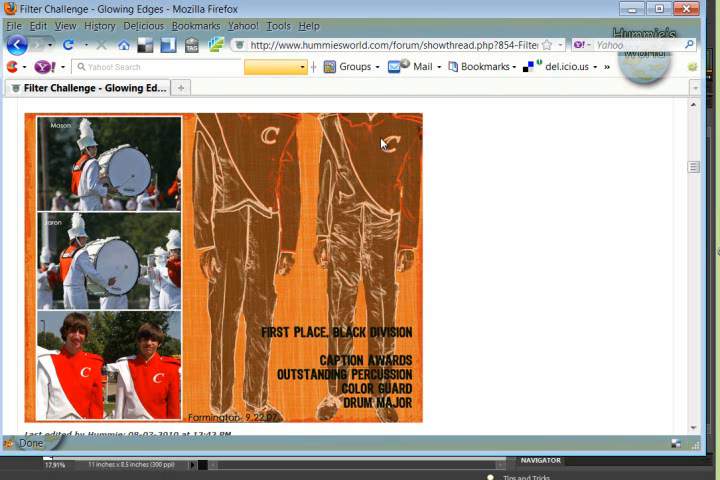
mouse_move(385, 132)
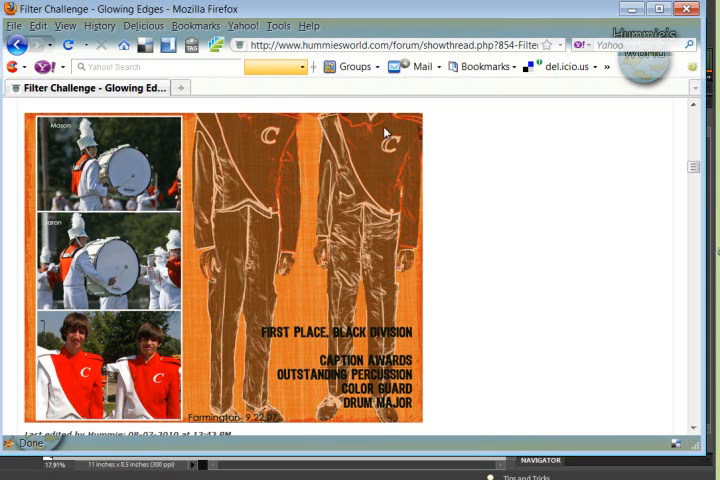
mouse_move(481, 217)
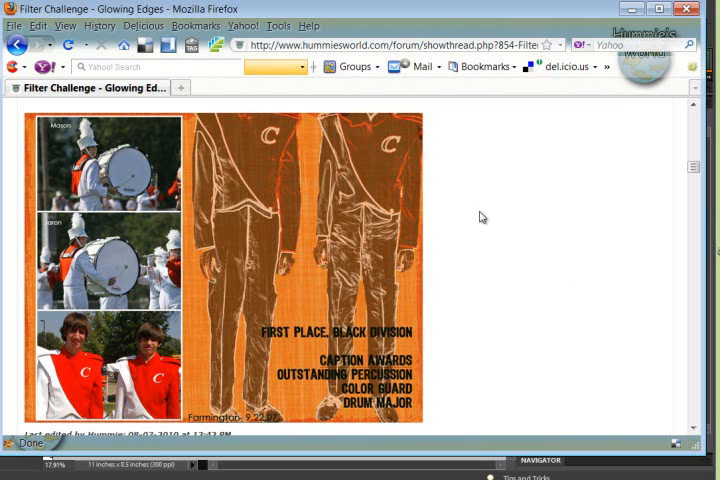
mouse_move(378, 408)
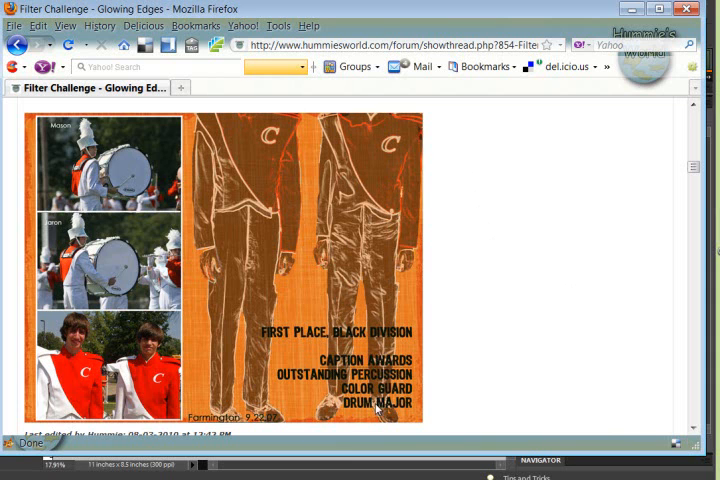
mouse_move(337, 418)
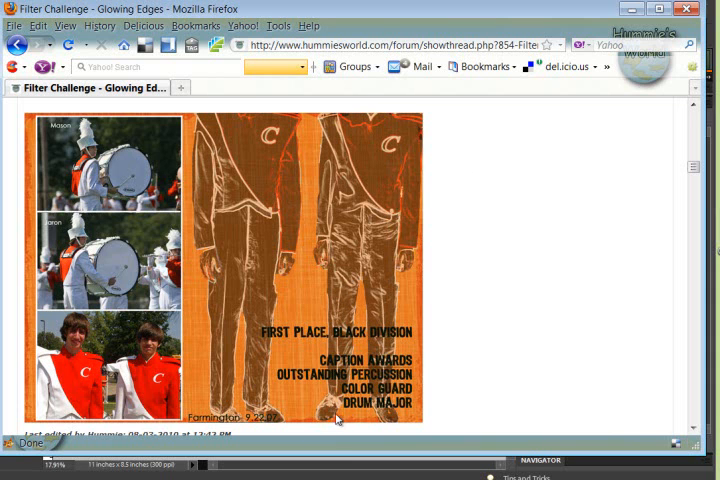
mouse_move(506, 358)
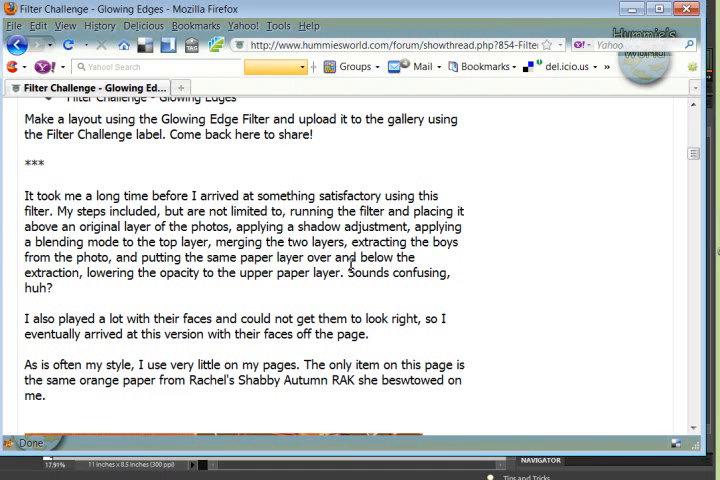
- Hide the top effect layer so the unfiltered jumping-boy photo shows
scroll(down, 3)
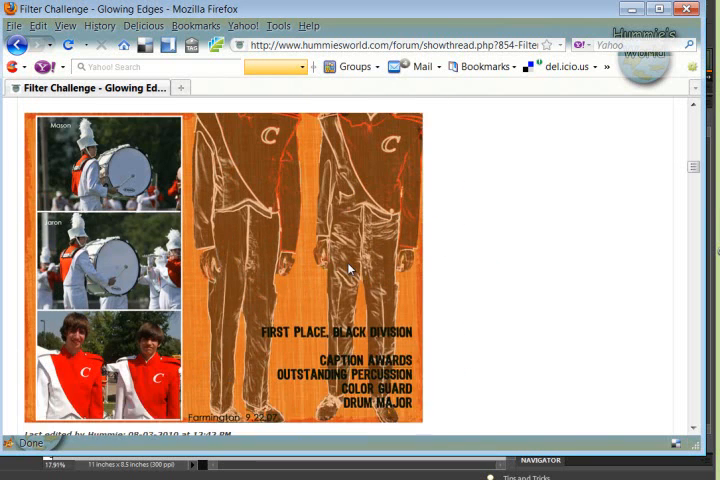
mouse_move(505, 298)
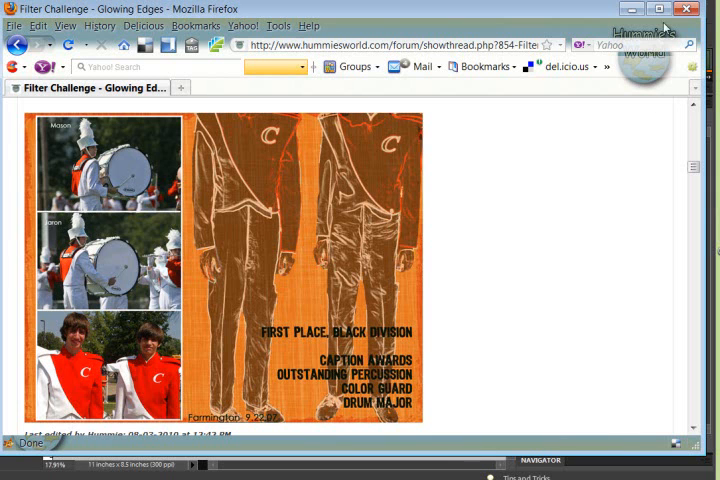
mouse_move(628, 12)
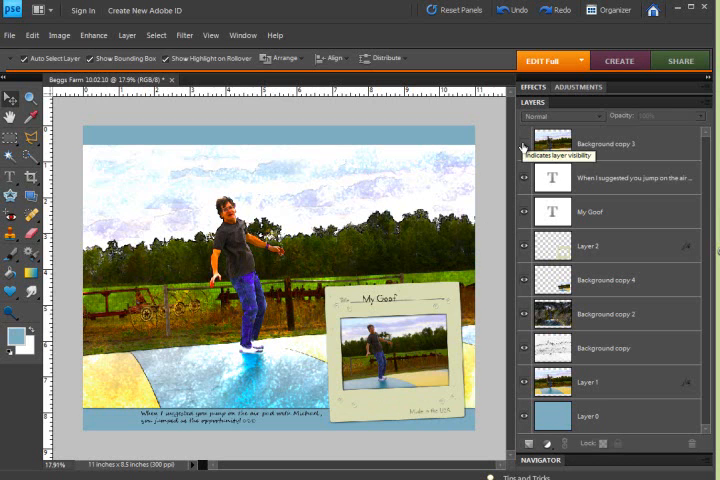
click(523, 146)
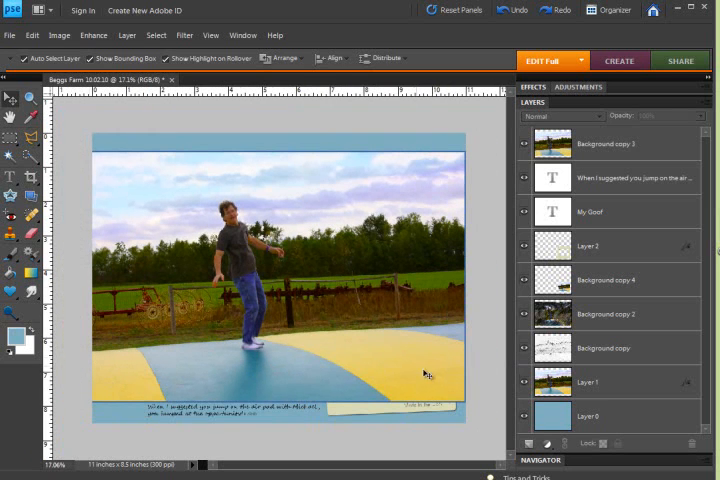
mouse_move(407, 359)
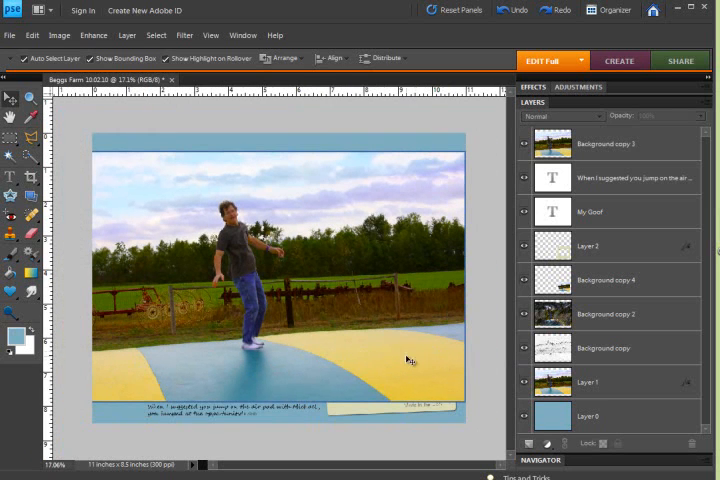
mouse_move(278, 272)
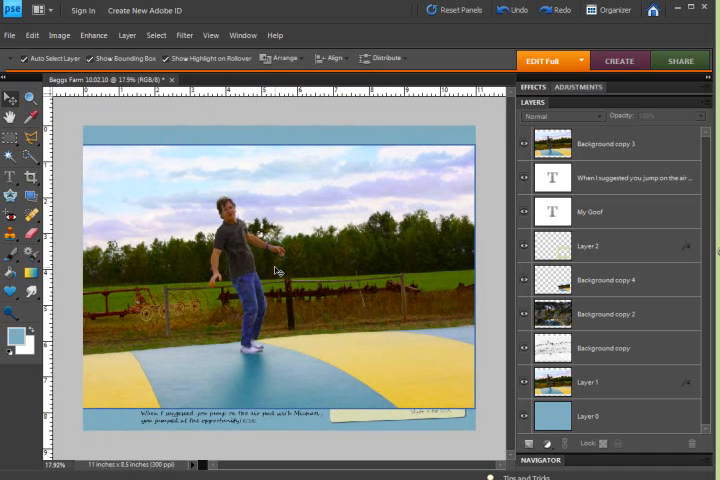
mouse_move(286, 200)
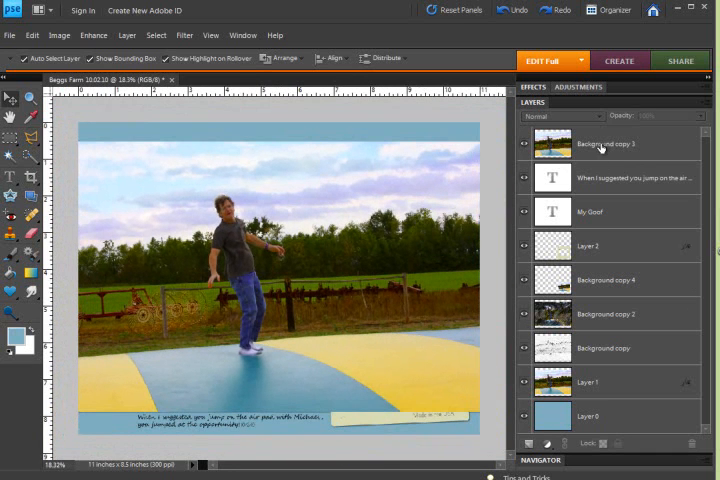
- Duplicate Background copy 3 and apply Stylize > Find Edges to the top copy, Background copy 7
click(595, 143)
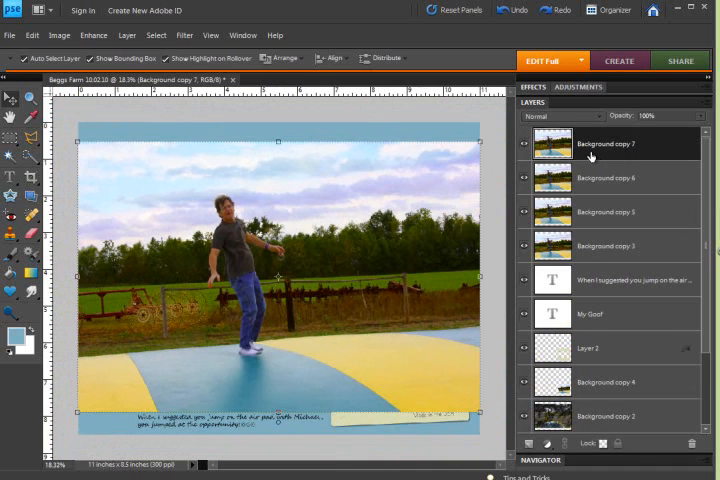
click(184, 35)
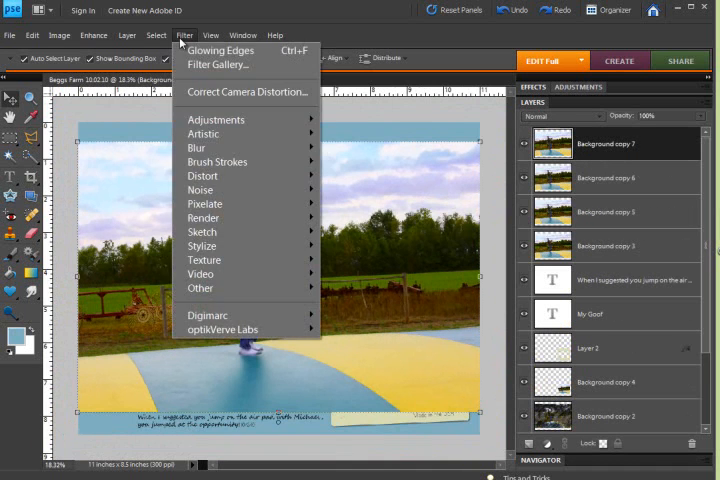
mouse_move(202, 231)
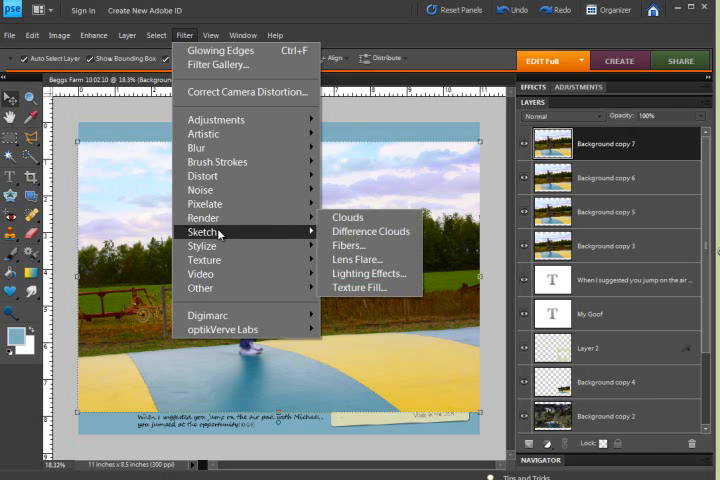
mouse_move(210, 245)
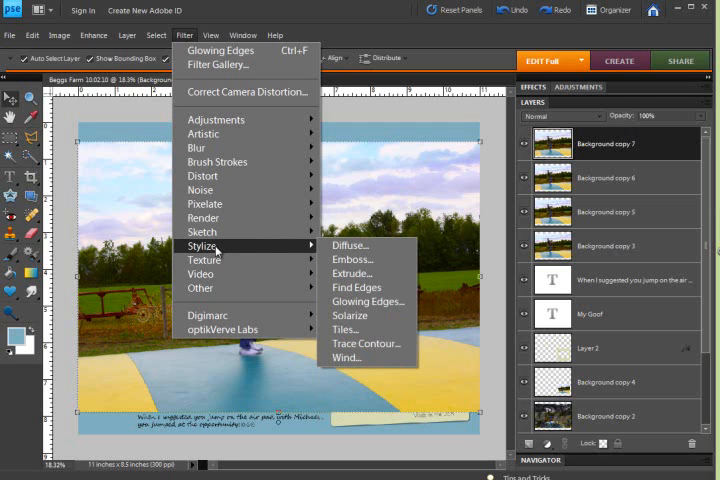
mouse_move(357, 287)
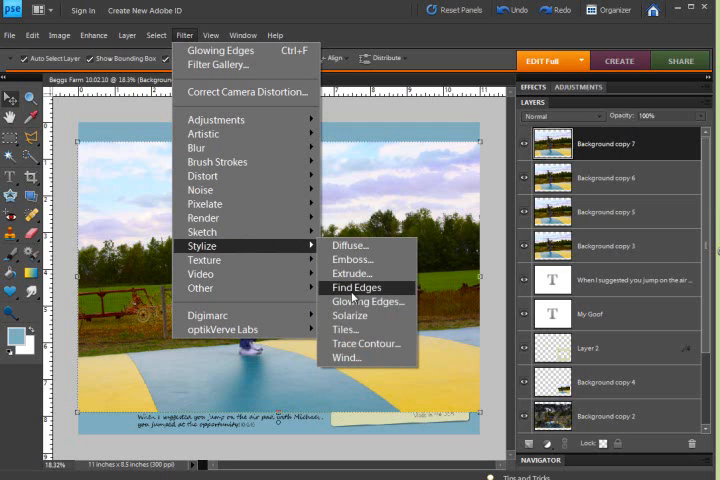
mouse_move(356, 287)
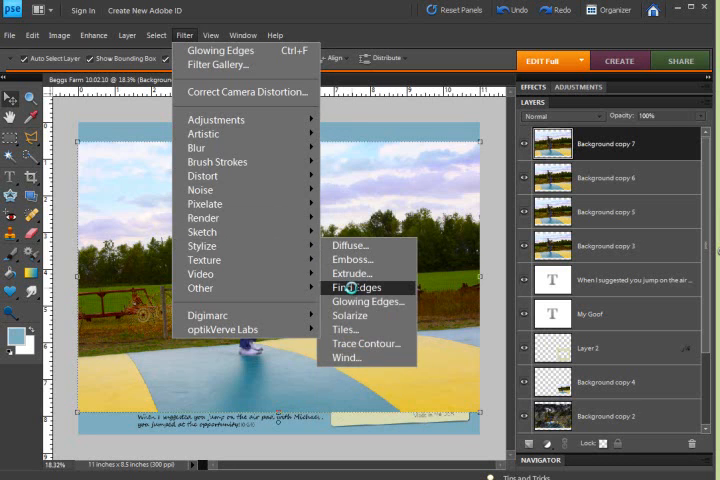
click(368, 301)
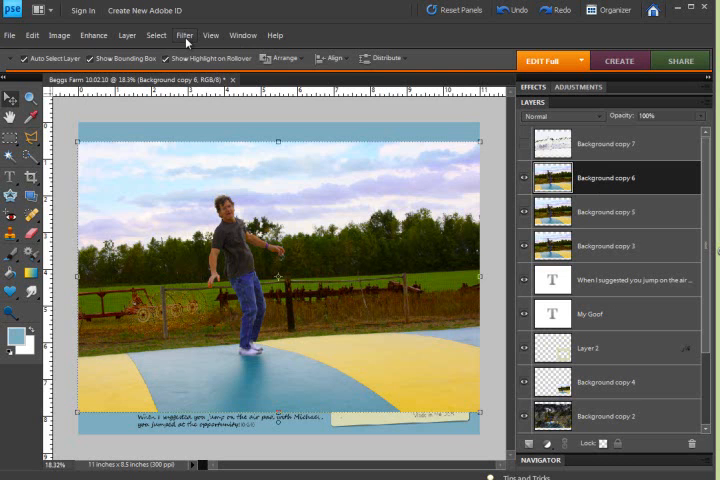
mouse_move(285, 90)
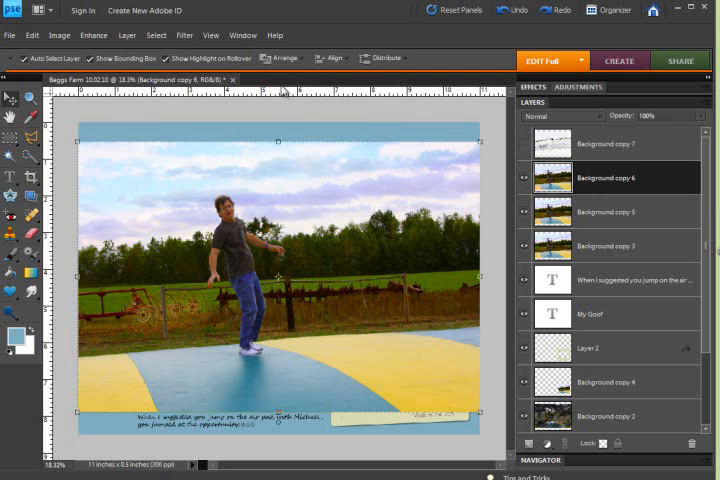
- Open Filter > Stylize > Glowing Edges for Background copy 6
click(184, 35)
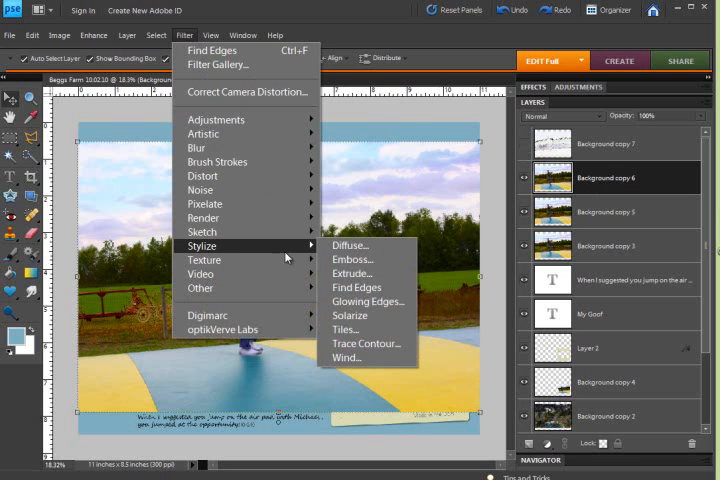
mouse_move(362, 259)
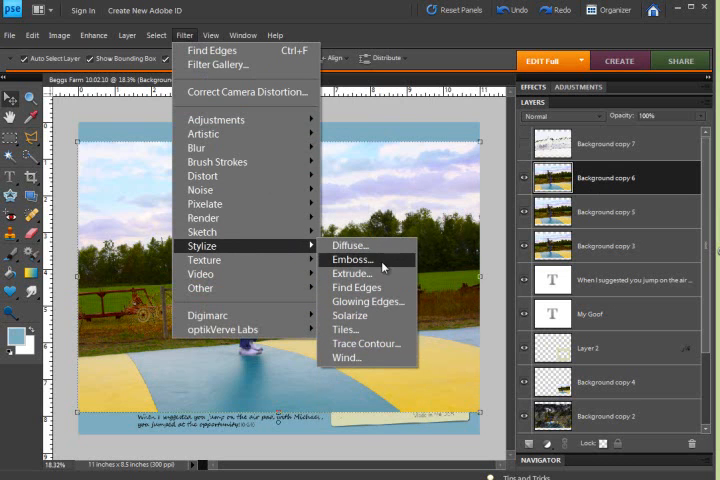
mouse_move(367, 301)
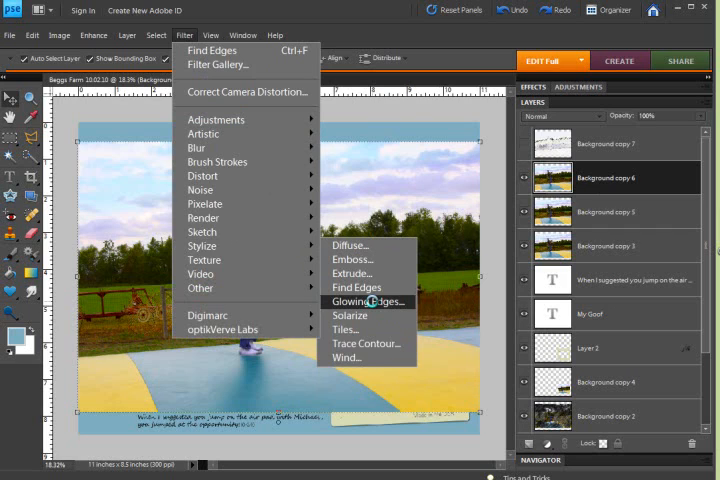
click(366, 301)
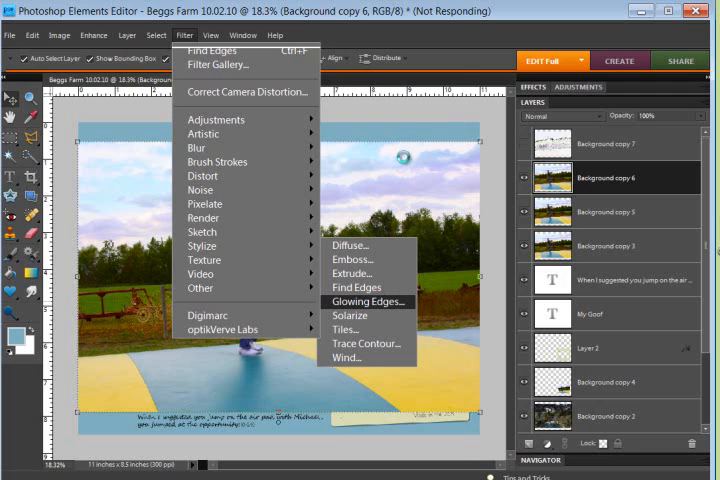
click(367, 301)
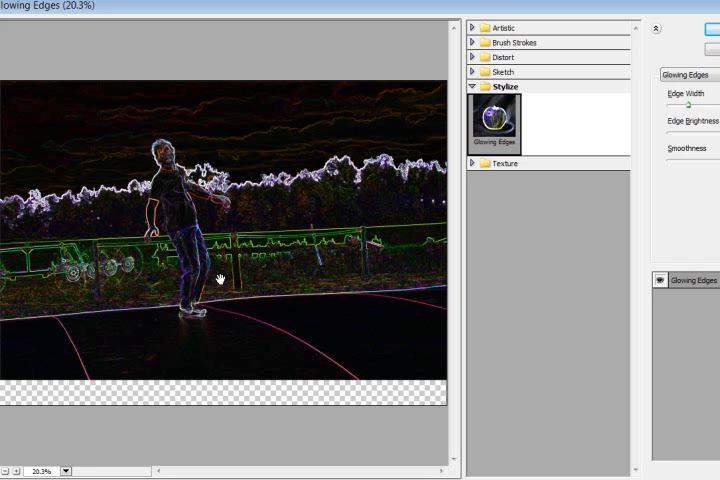
mouse_move(452, 9)
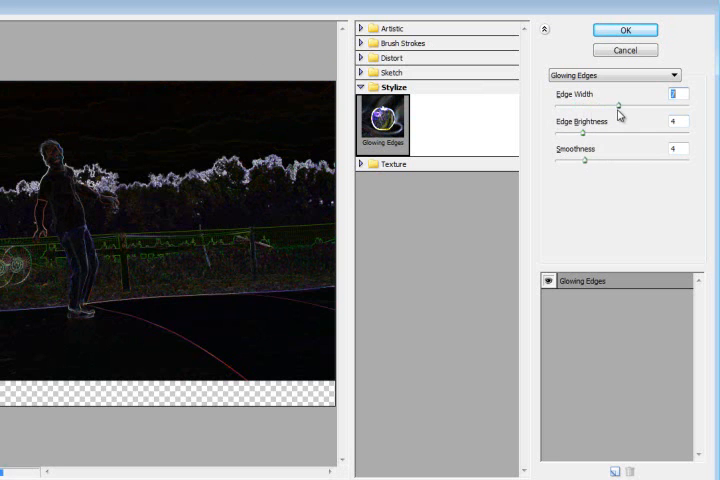
- Narrow the Glowing Edges width, adjust edge brightness, and apply the filter
drag(620, 105, 600, 105)
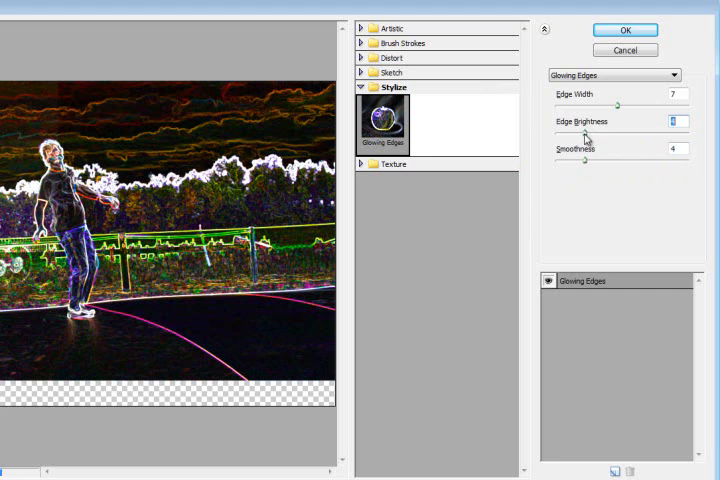
click(674, 94)
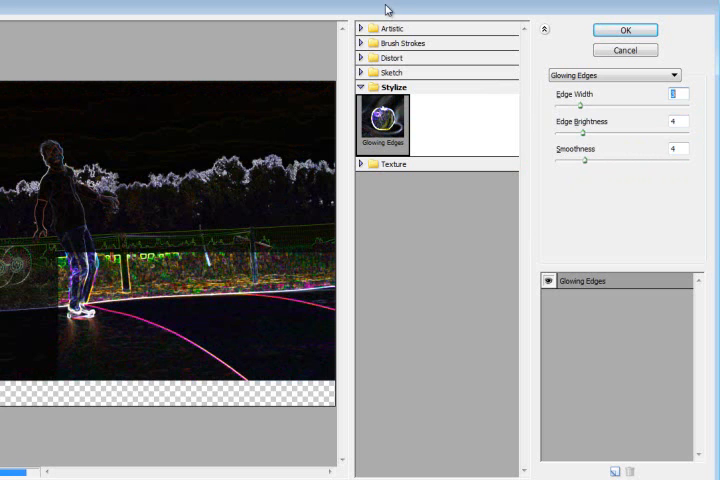
click(623, 30)
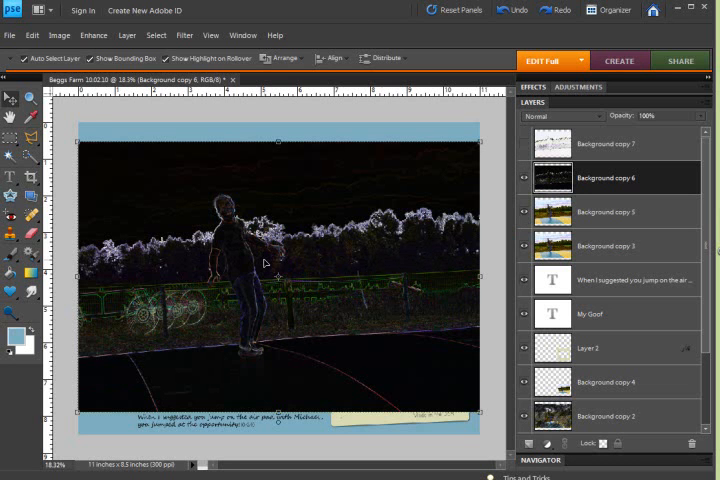
mouse_move(277, 218)
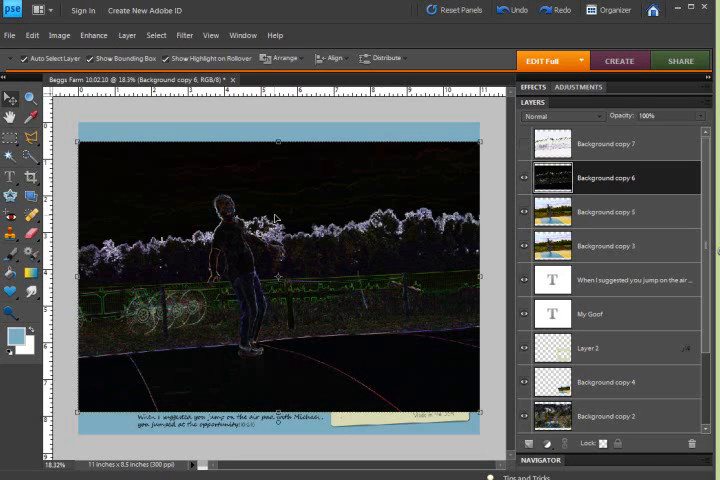
mouse_move(283, 336)
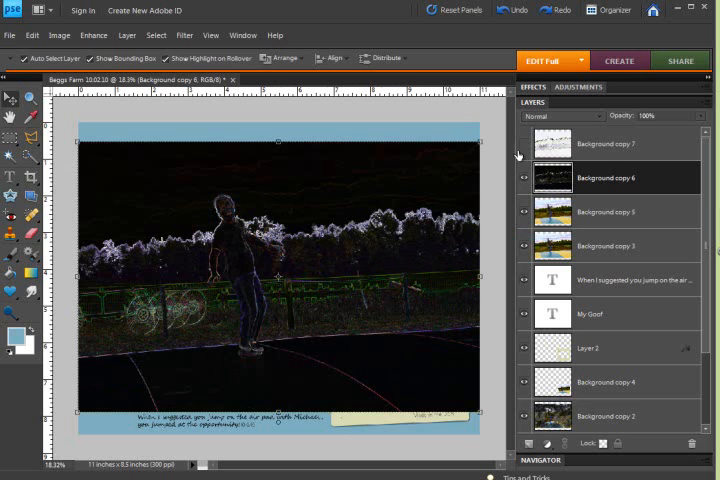
- Toggle Background copy 7 on and off to compare, then invert Background copy 6
click(523, 143)
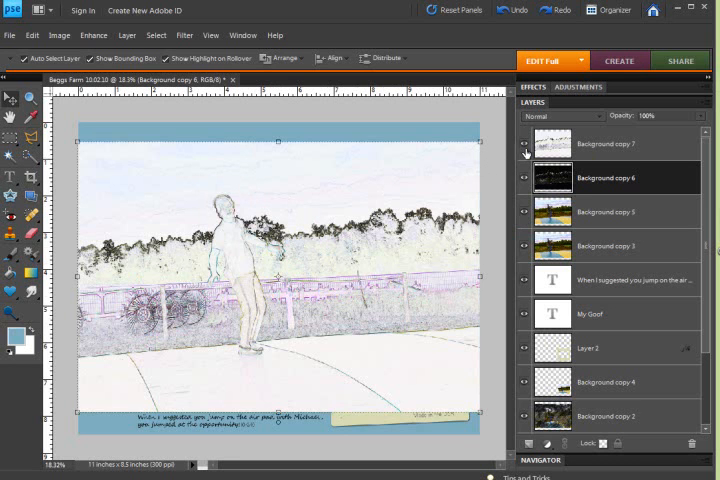
click(524, 152)
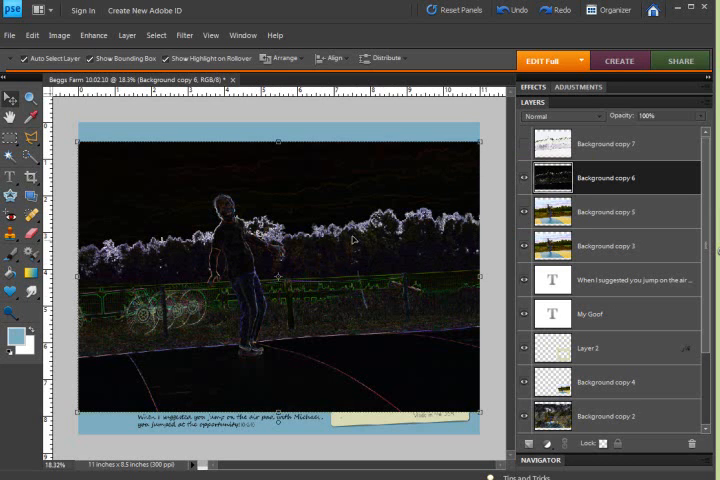
mouse_move(310, 258)
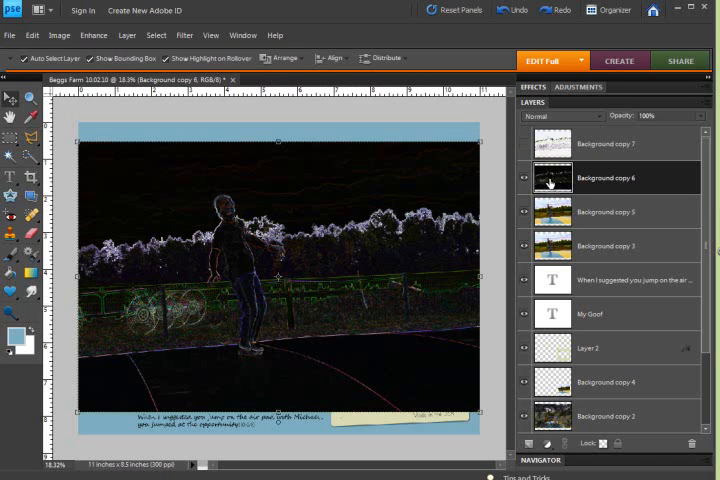
mouse_move(552, 177)
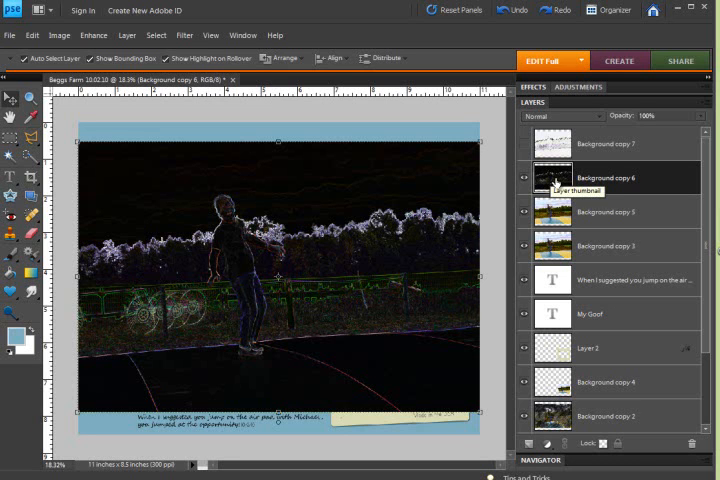
mouse_move(557, 181)
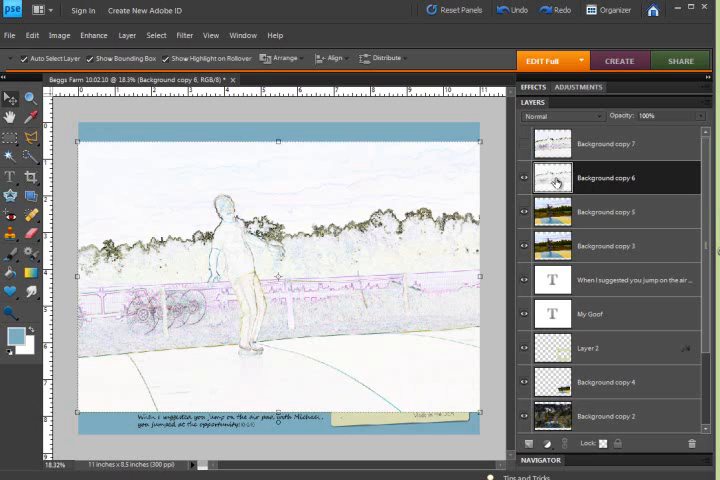
click(524, 143)
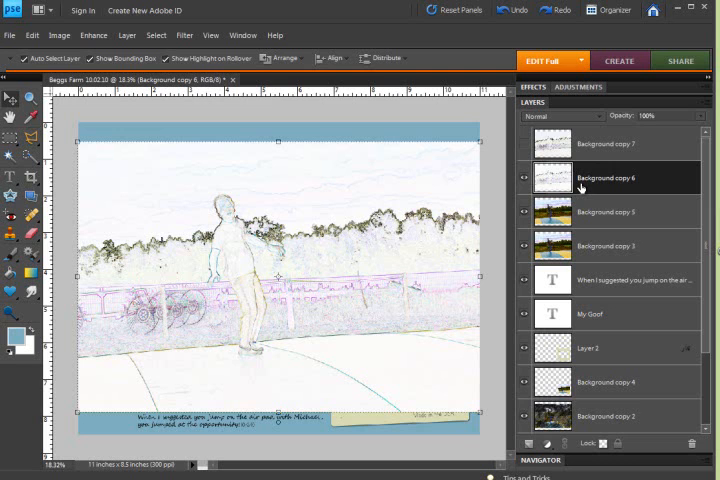
scroll(down, 3)
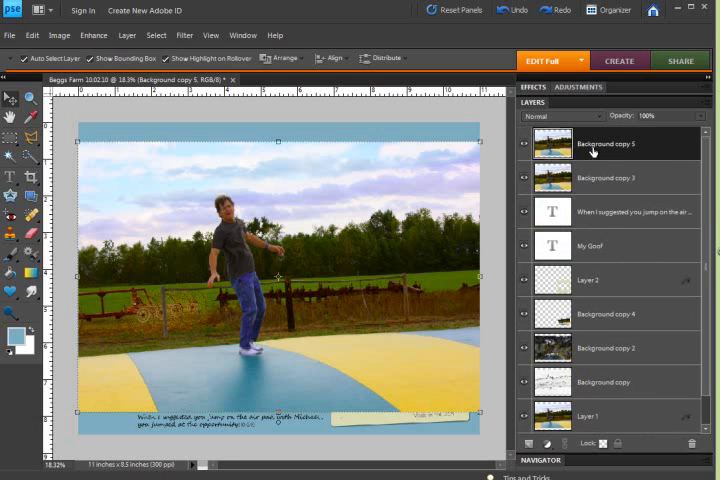
mouse_move(184, 35)
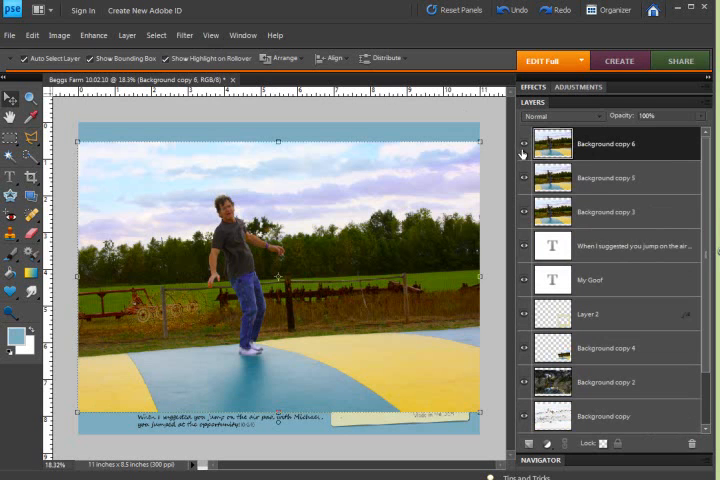
- Hide Background copy 6 and apply Glowing Edges to Background copy 5 with Fit on Screen preview
click(600, 177)
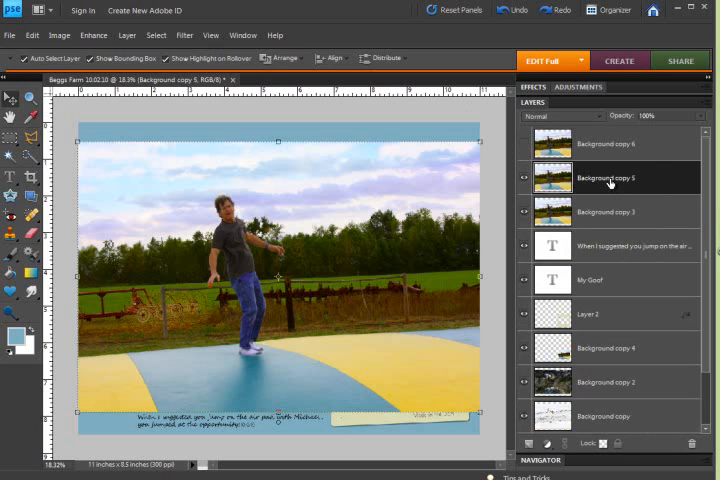
click(183, 35)
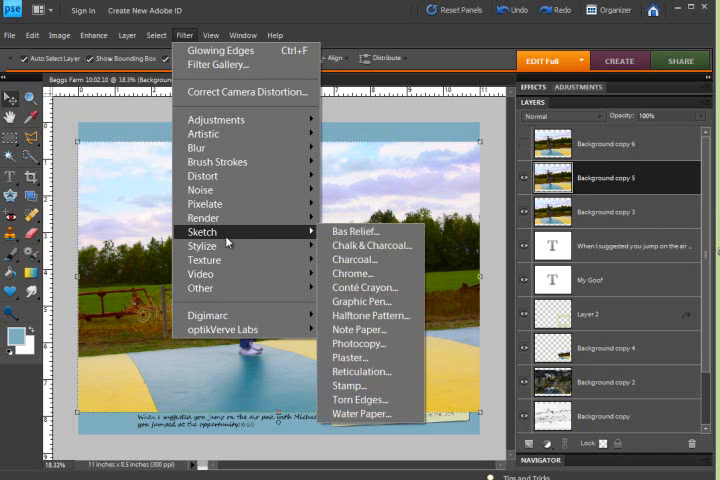
mouse_move(205, 245)
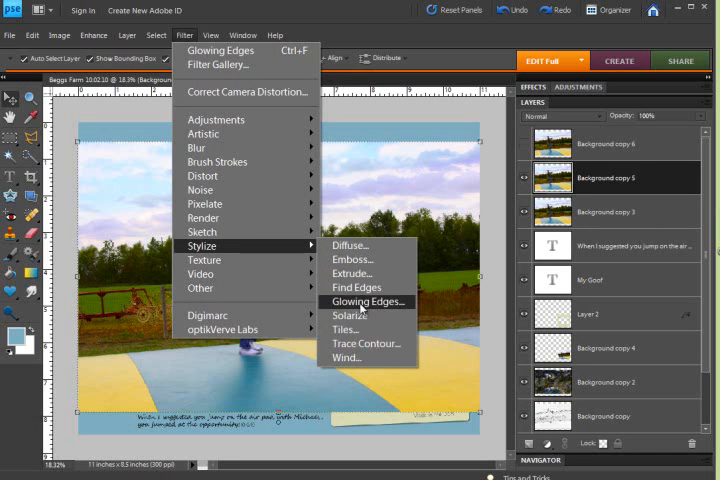
click(366, 301)
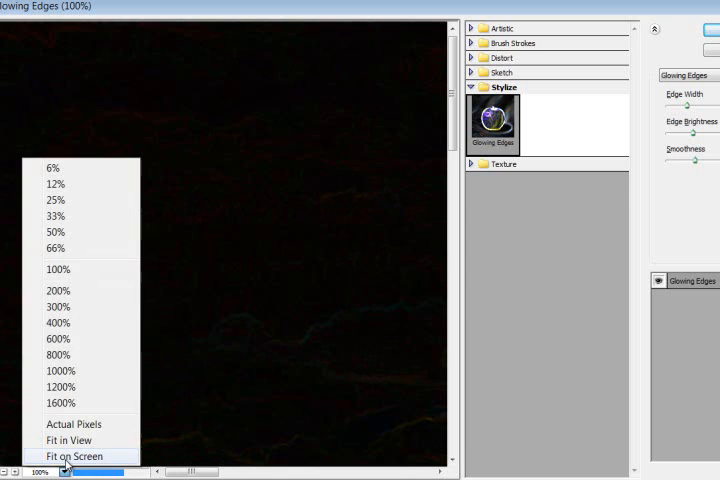
click(85, 456)
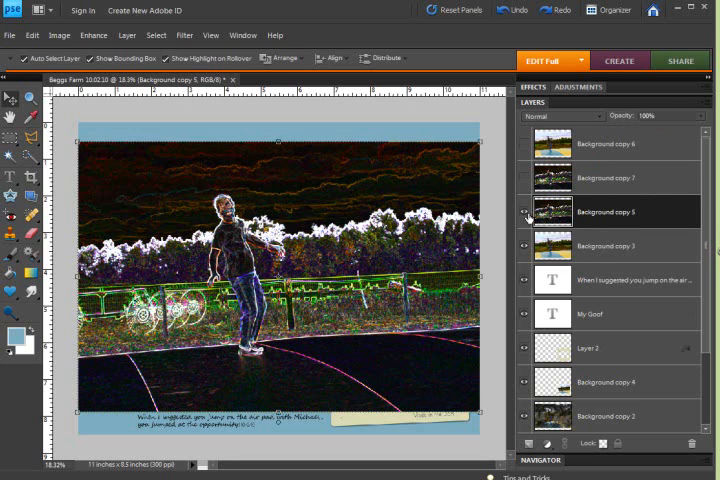
- Try Screen, Multiply and Color Dodge blend modes on the glowing-edges layer
click(524, 212)
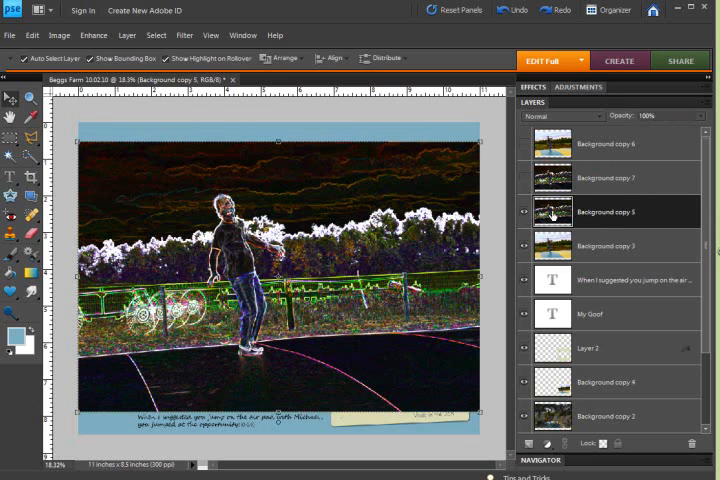
click(565, 117)
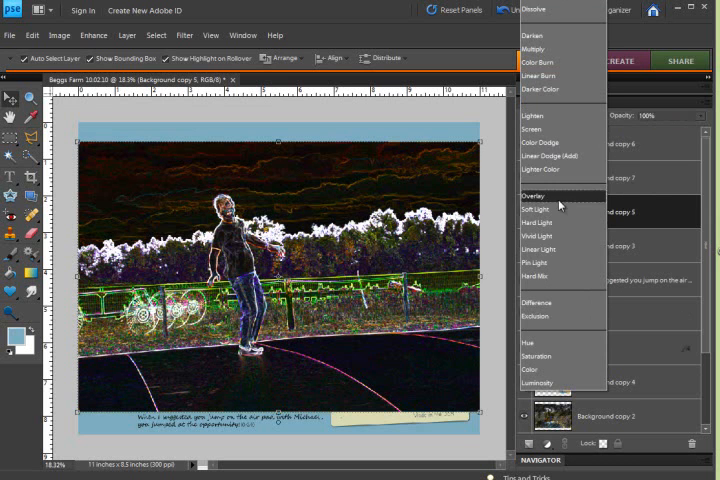
click(533, 129)
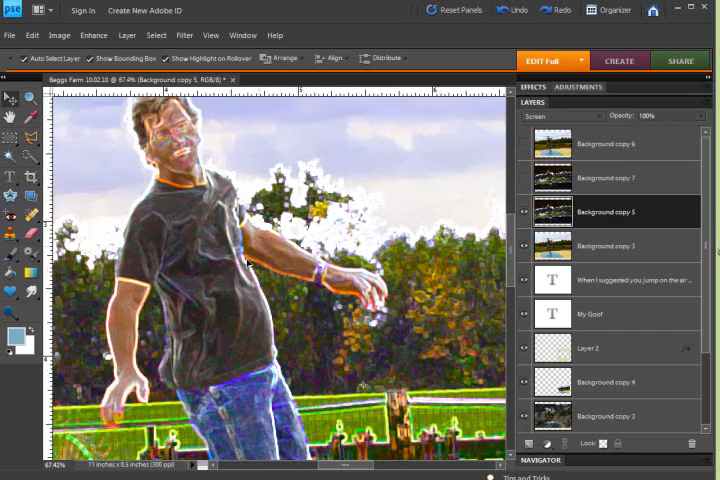
click(563, 116)
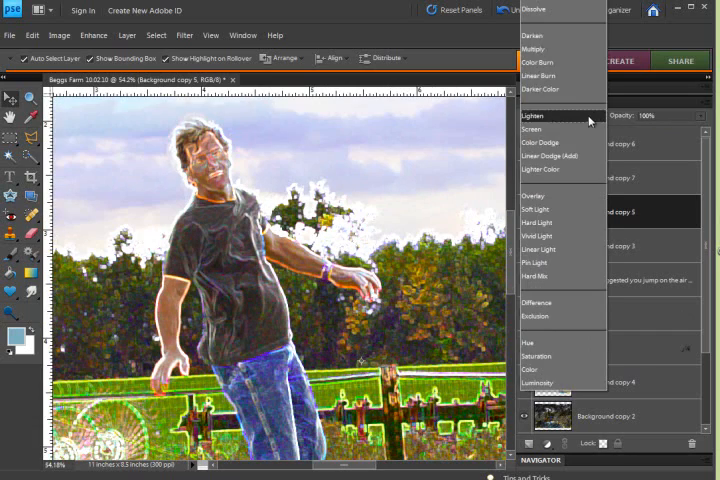
click(537, 50)
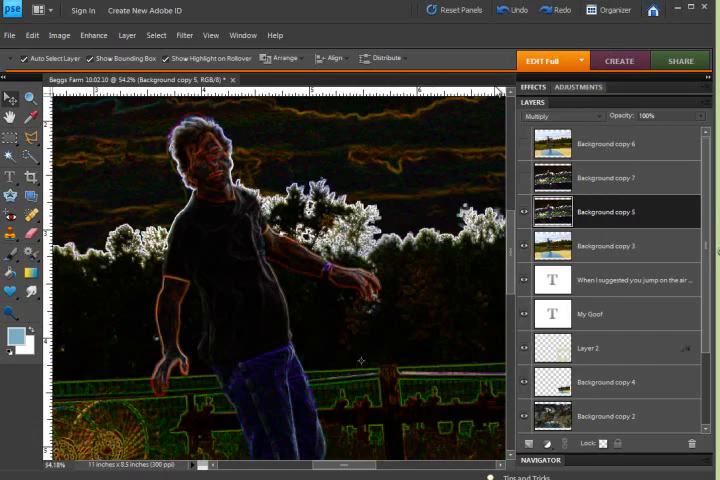
mouse_move(318, 258)
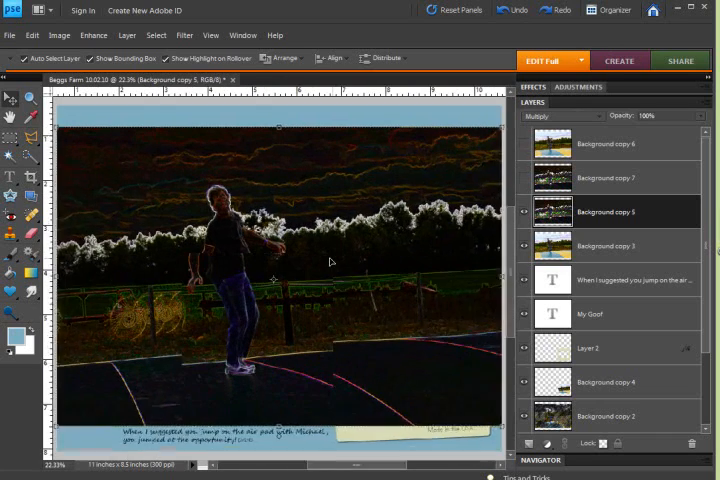
click(565, 116)
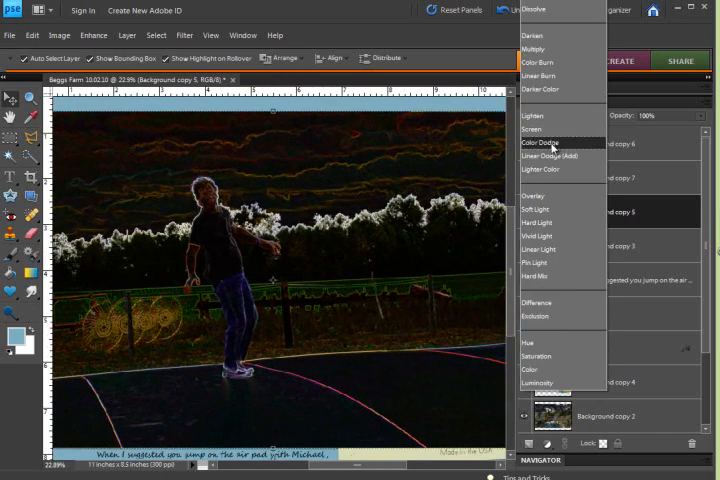
click(540, 143)
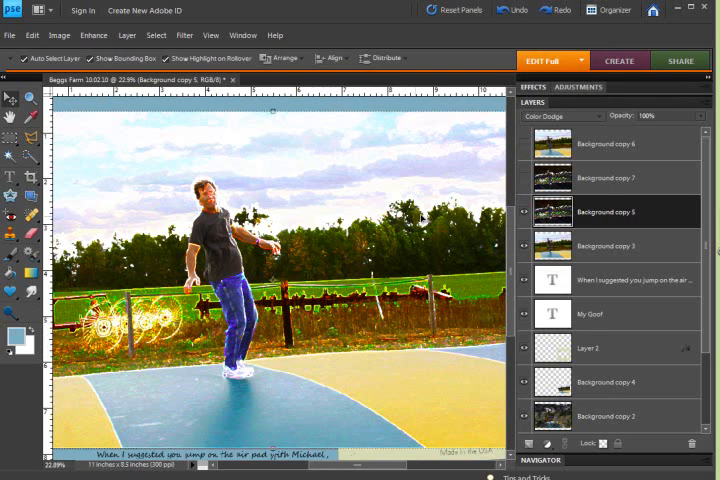
- Try Soft Light, then settle on Pin Light for Background copy 5
click(563, 116)
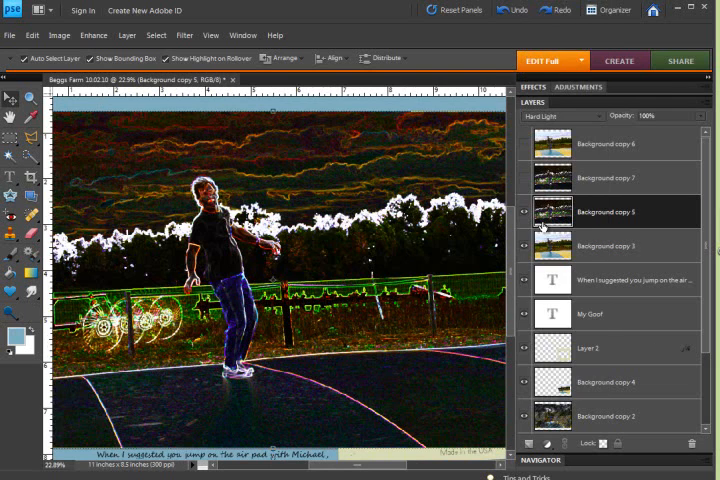
click(560, 116)
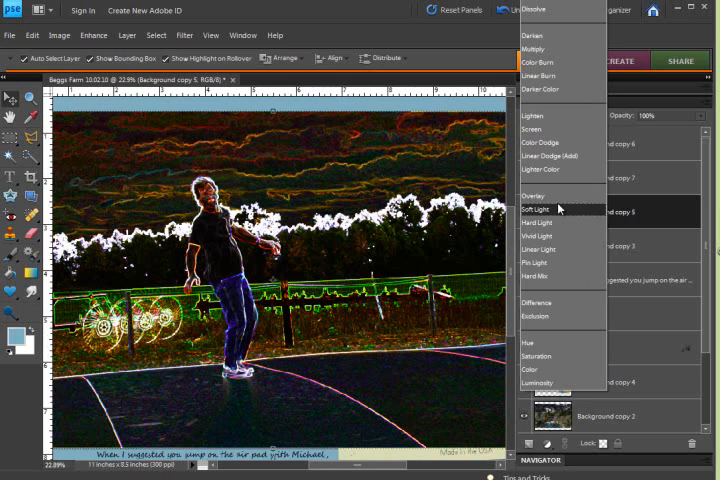
click(536, 208)
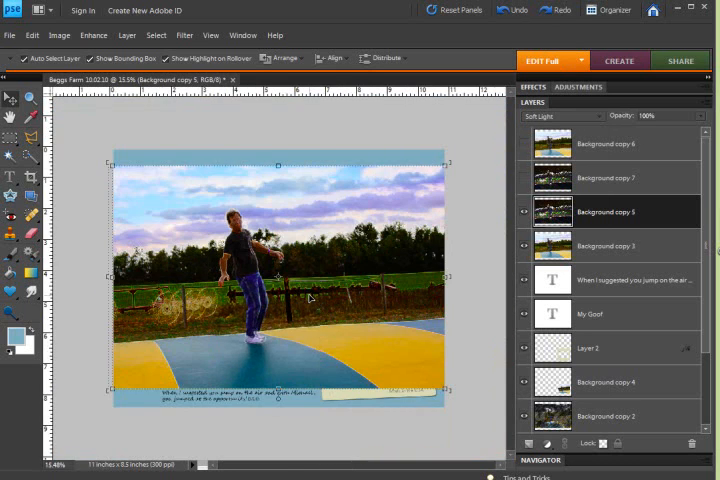
click(562, 116)
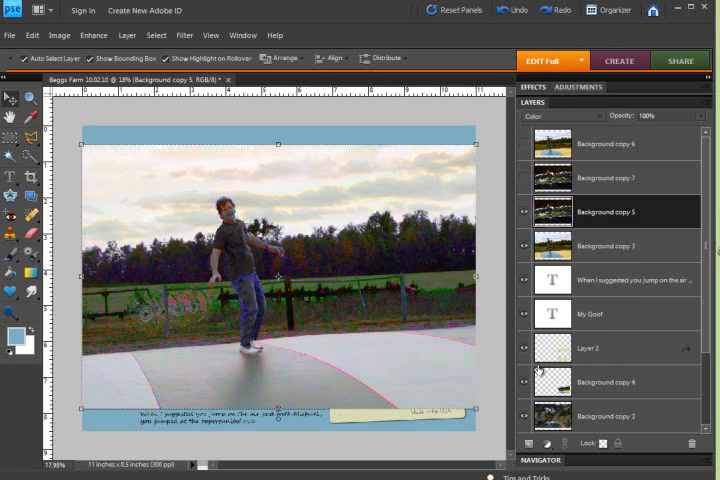
mouse_move(593, 133)
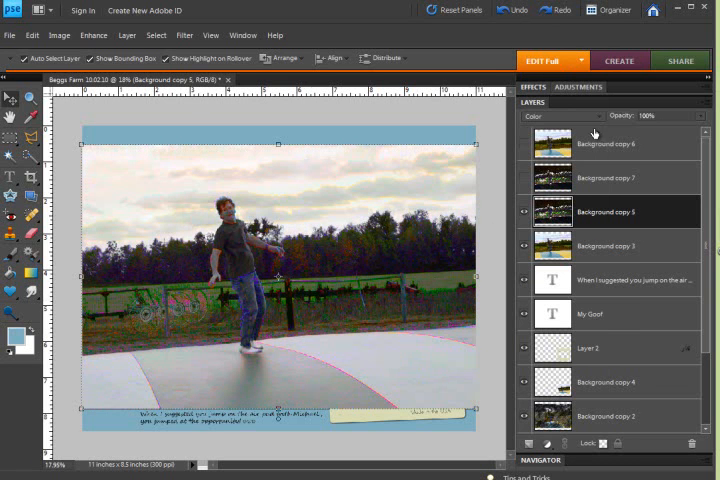
click(545, 116)
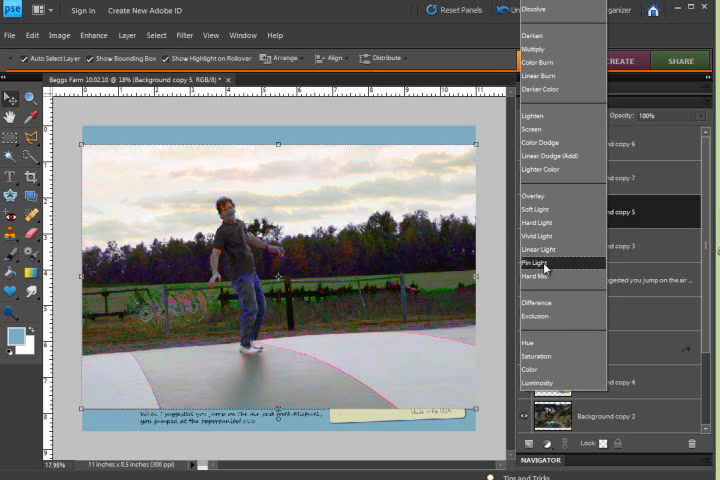
click(536, 262)
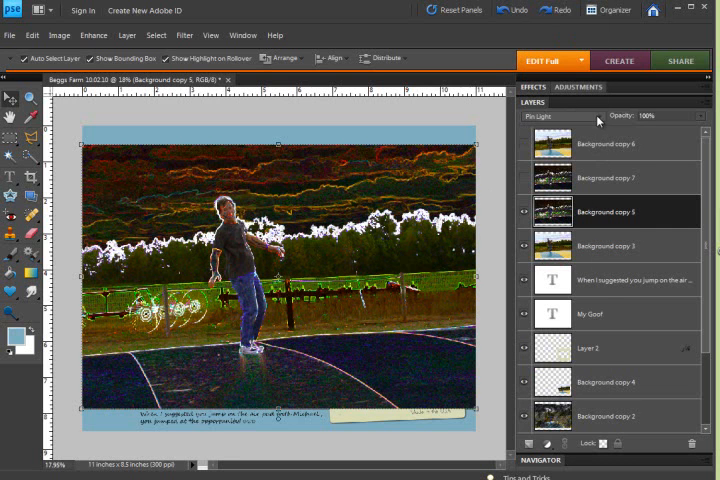
click(555, 116)
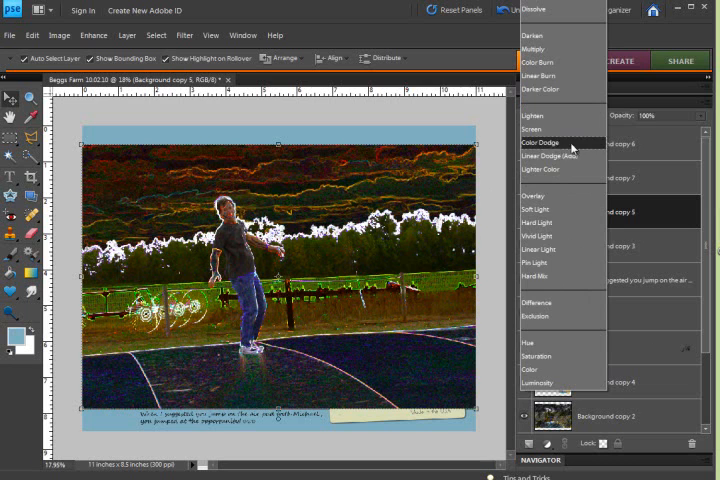
click(184, 35)
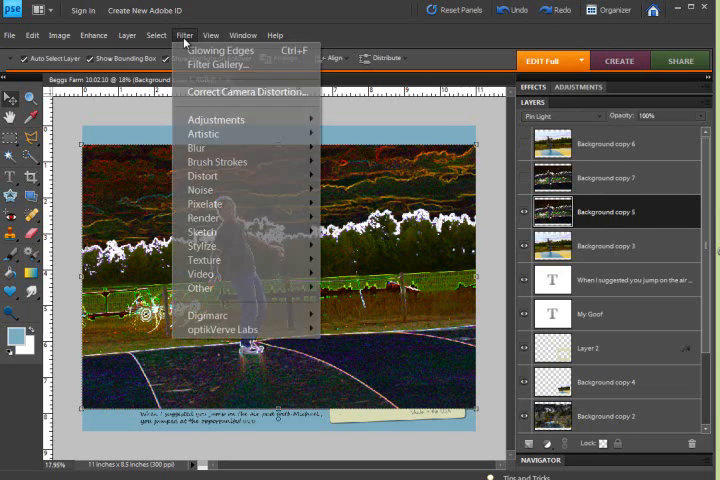
mouse_move(200, 148)
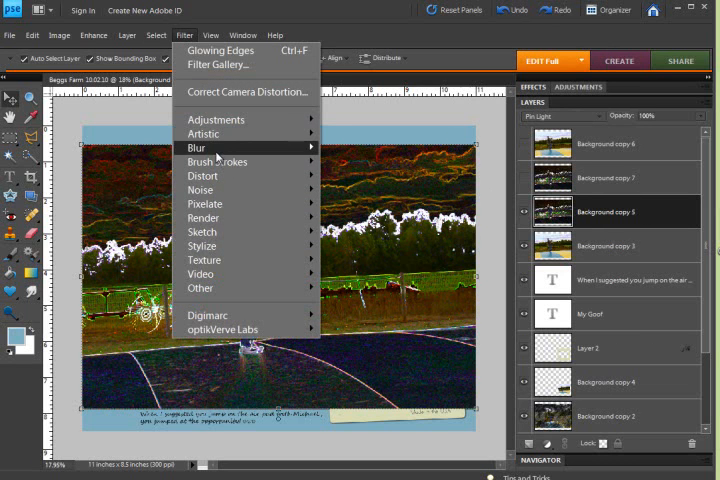
- Apply a Gaussian Blur of radius about 12, then try Overlay and Soft Light blending
click(200, 147)
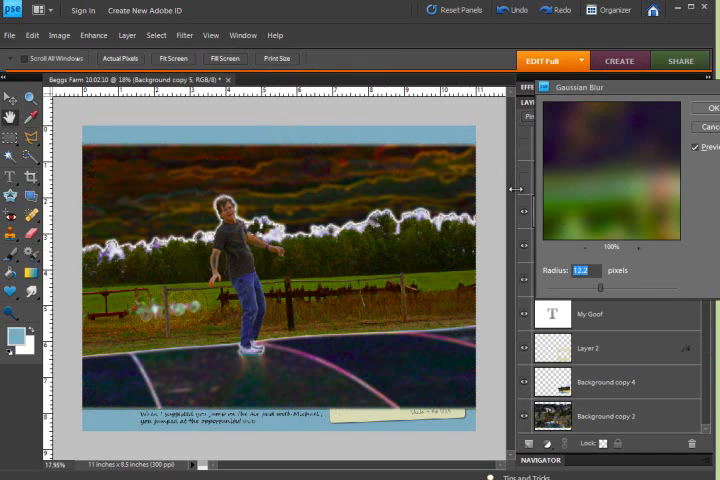
drag(600, 287, 624, 287)
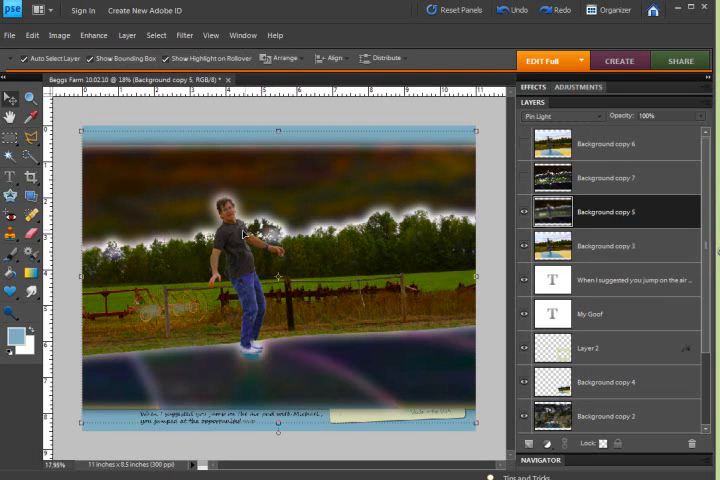
mouse_move(225, 250)
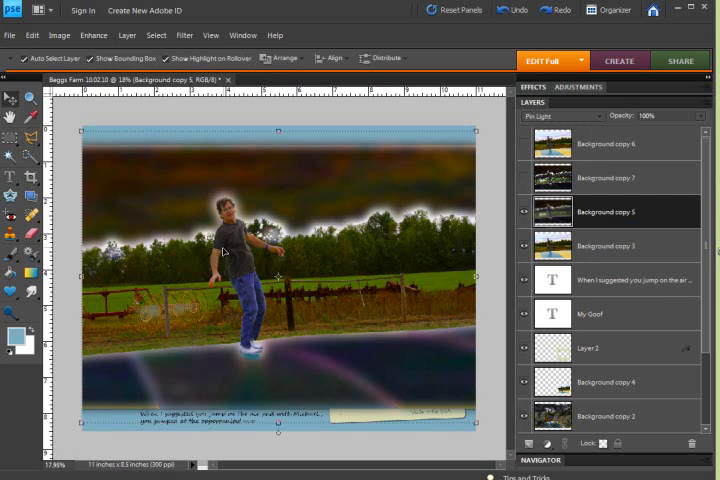
mouse_move(240, 258)
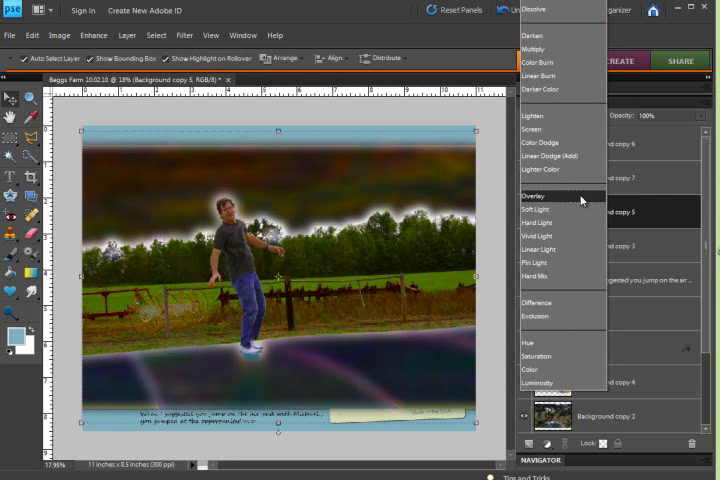
click(532, 196)
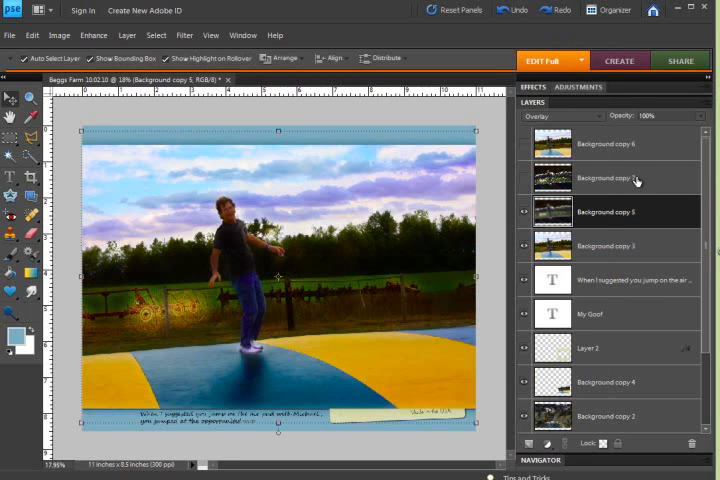
click(563, 116)
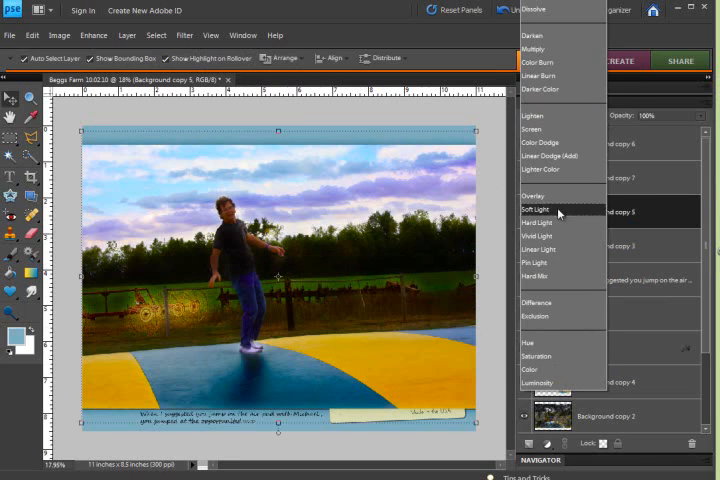
click(538, 211)
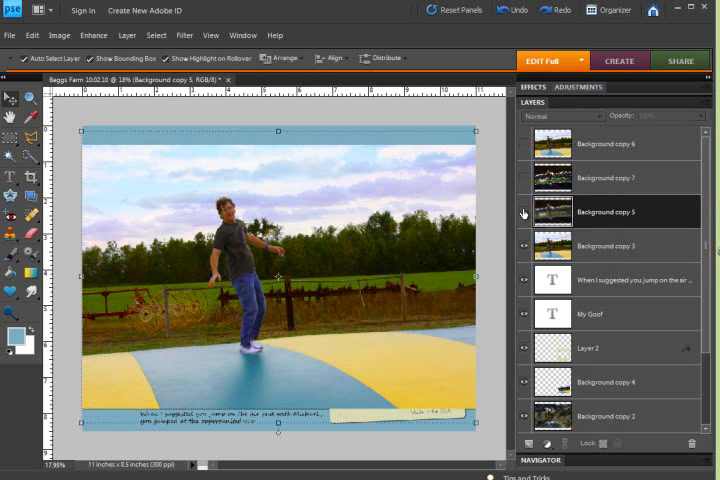
- Set the blurred layer to Screen at 46% opacity, then hide it
click(562, 116)
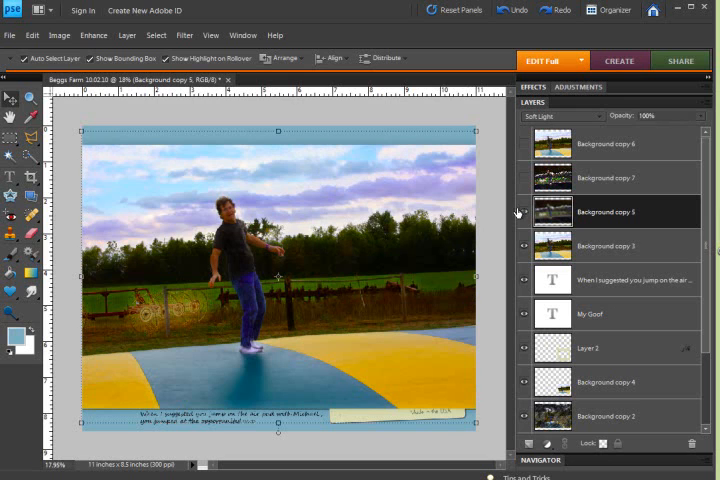
mouse_move(552, 180)
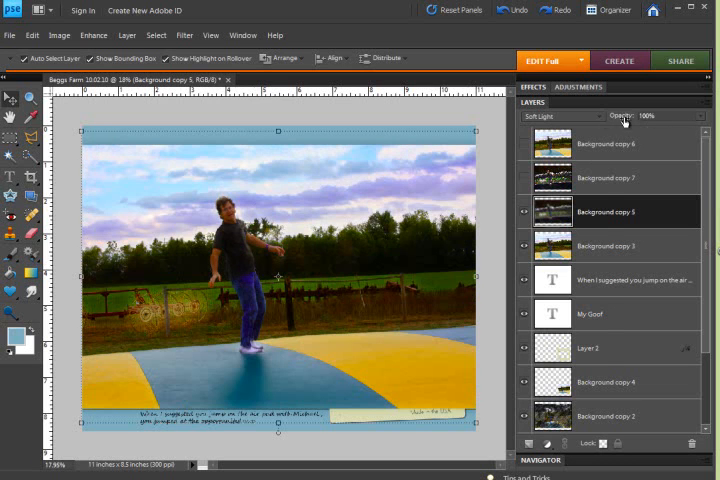
click(560, 116)
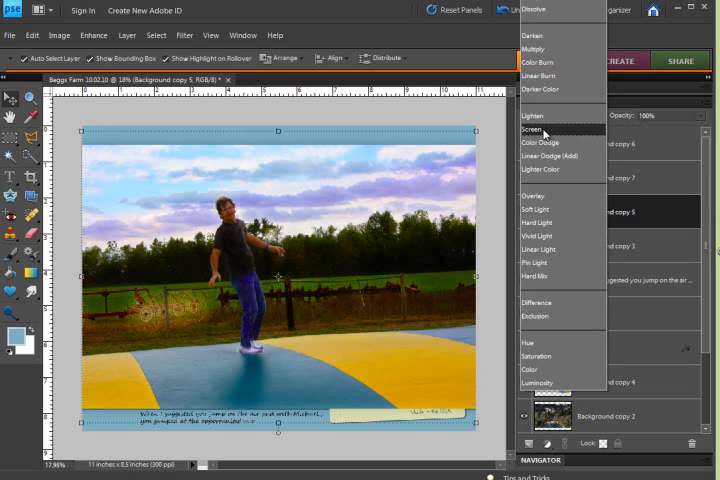
click(535, 131)
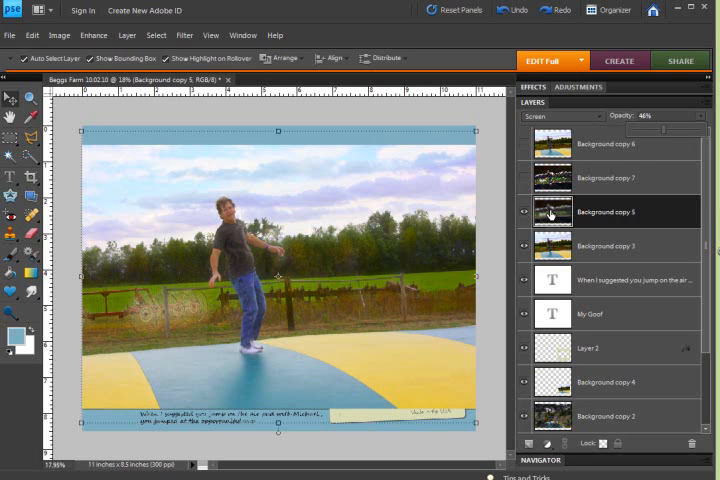
click(563, 116)
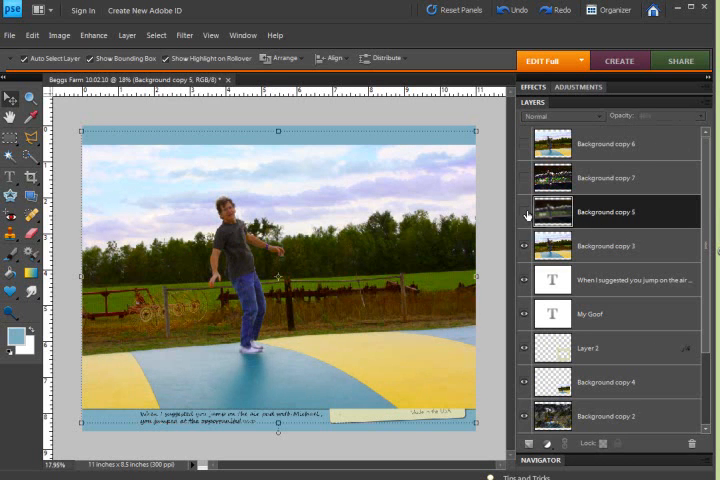
- Show Background copy 7 and convert it with Enhance > Convert to Black and White
click(604, 177)
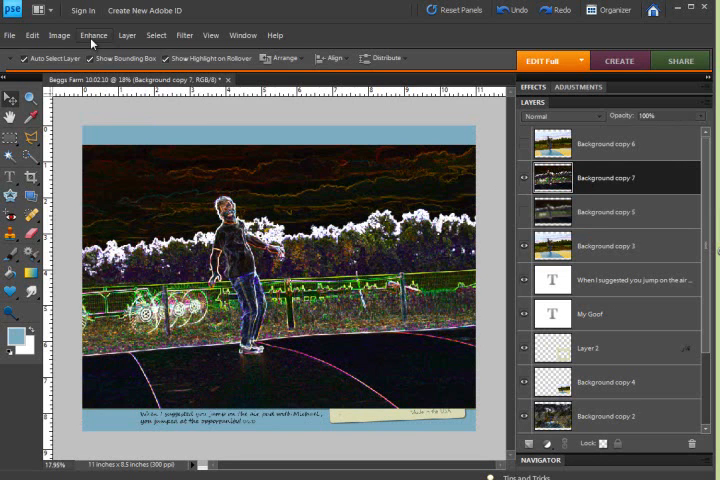
click(93, 35)
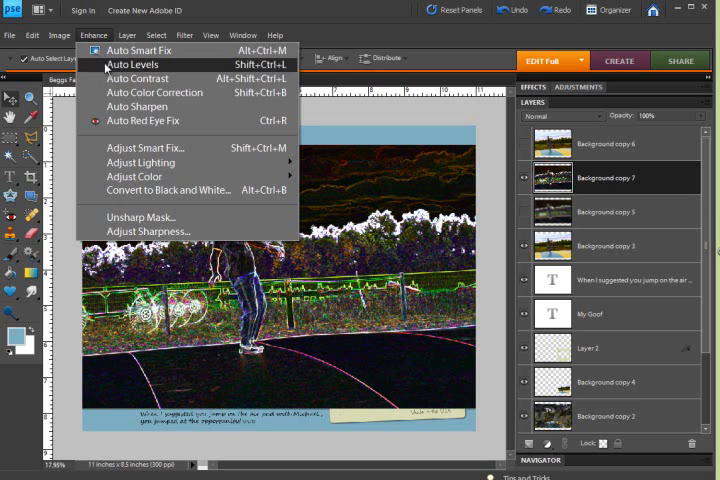
click(180, 189)
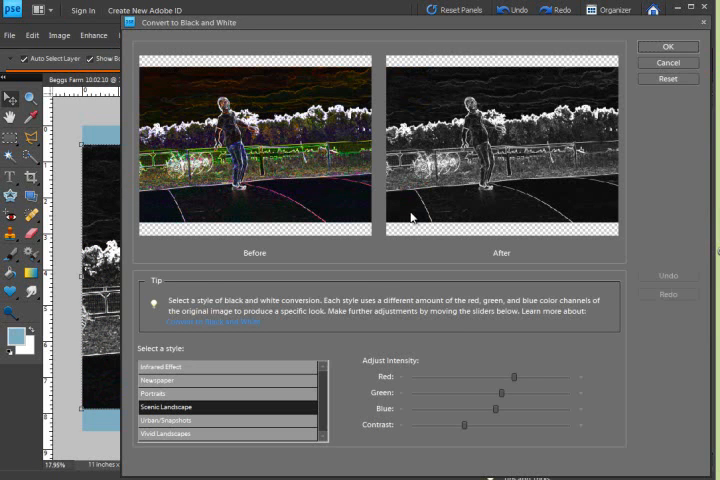
click(667, 46)
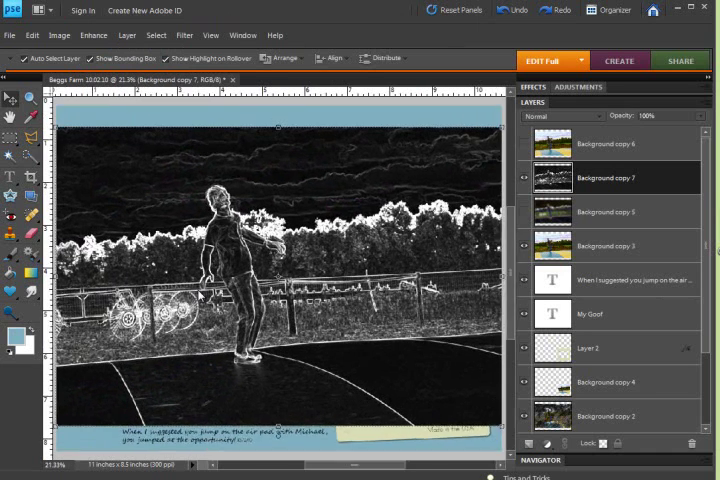
- Try Soft Light blending on the black-and-white edges layer
click(560, 116)
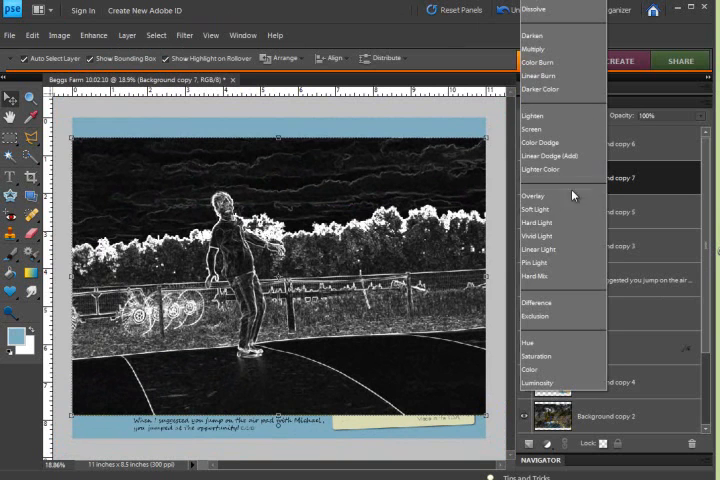
click(536, 208)
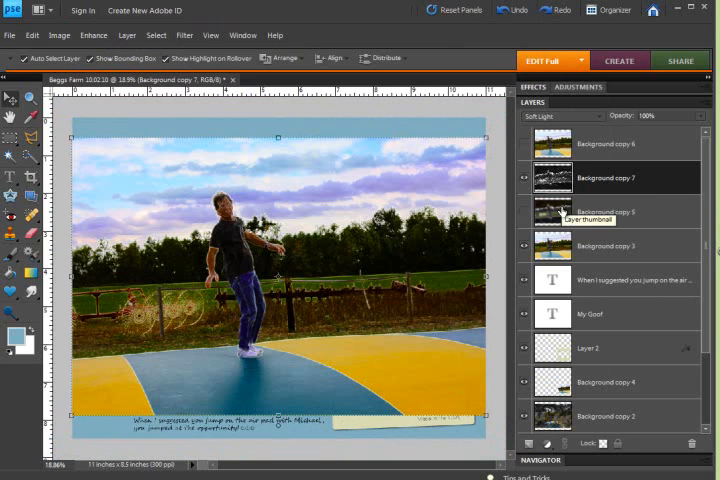
click(562, 115)
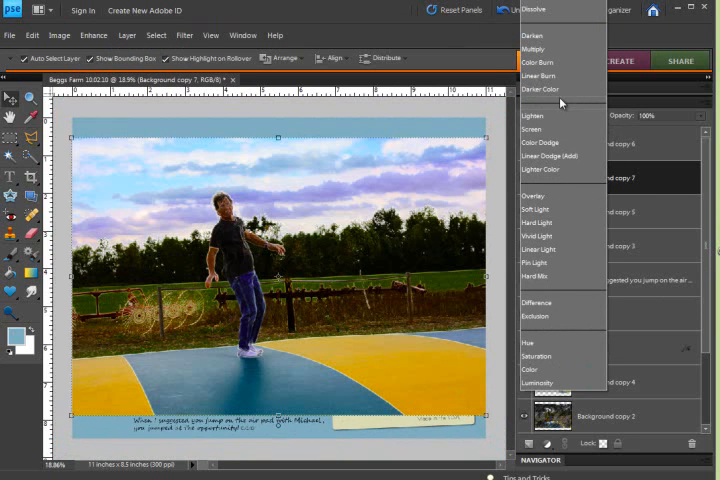
mouse_move(537, 63)
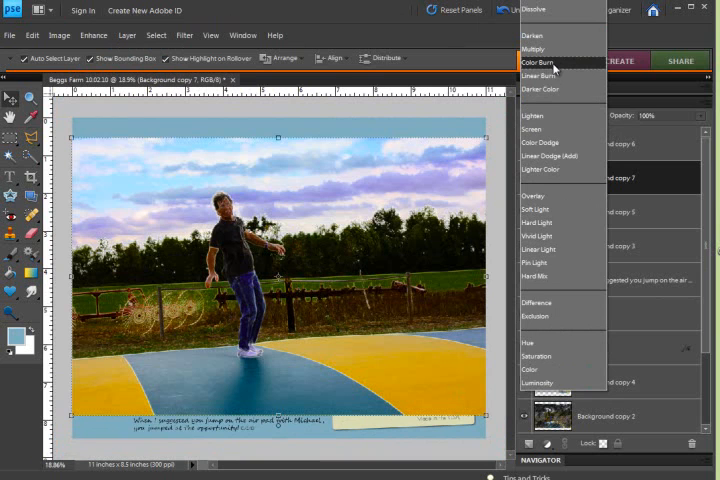
mouse_move(533, 195)
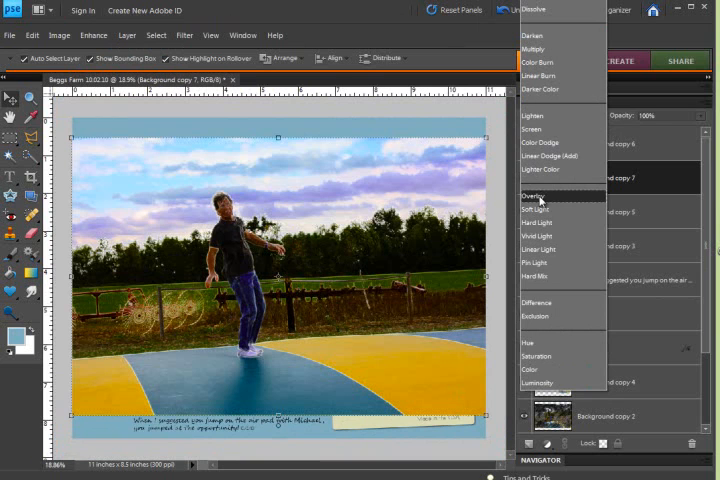
mouse_move(531, 48)
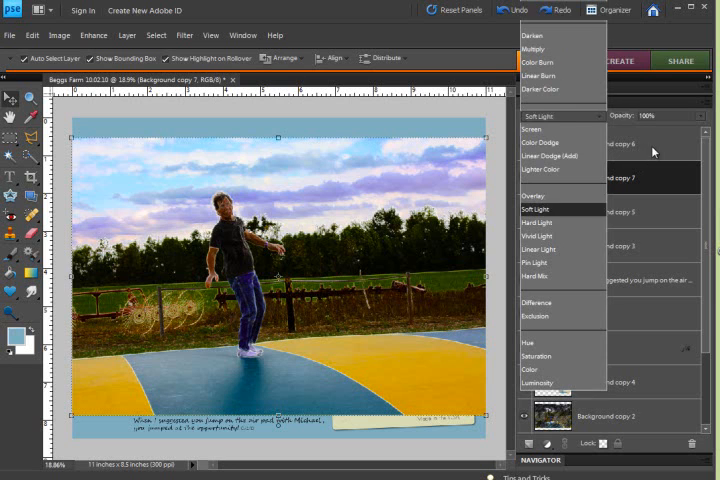
click(540, 142)
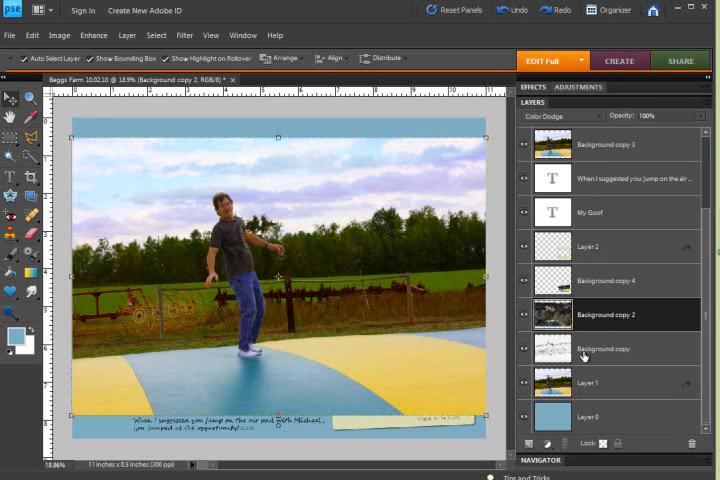
click(600, 348)
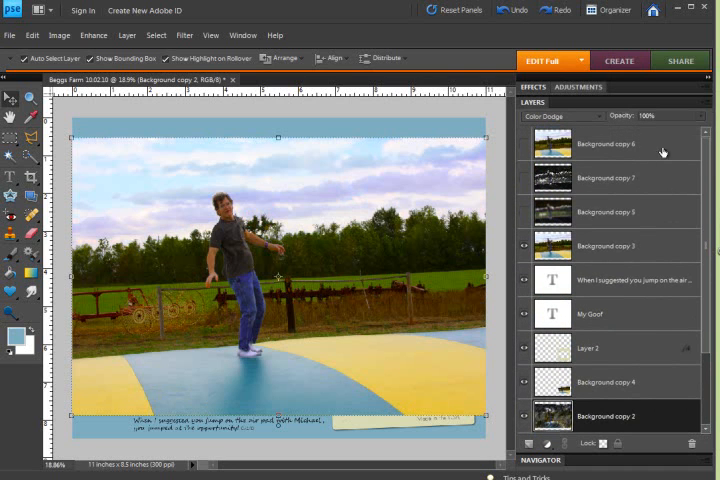
- Show Background copy 7 and set its blend mode to Multiply
click(604, 177)
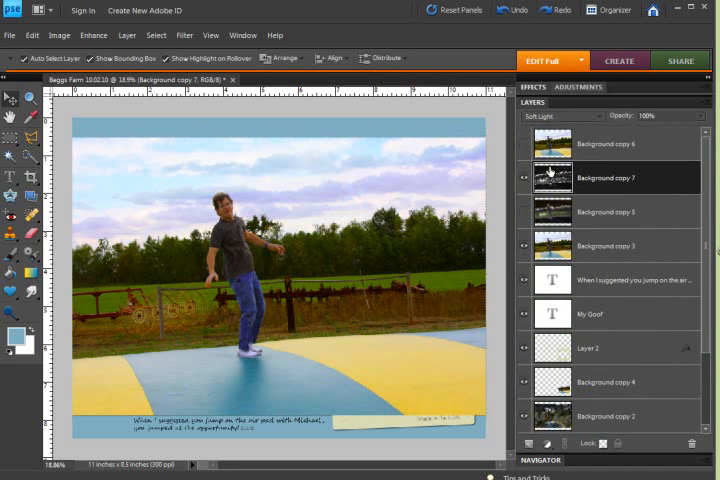
click(548, 116)
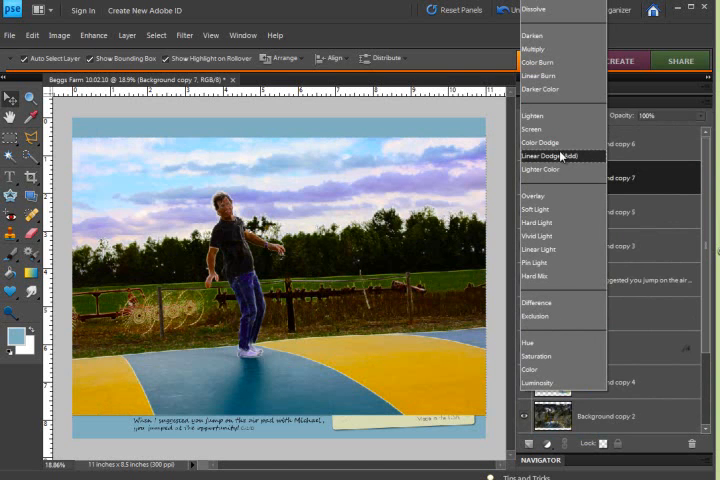
mouse_move(538, 49)
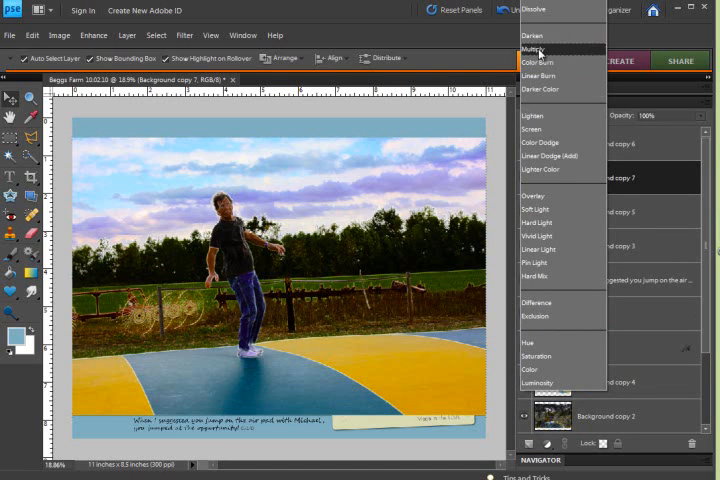
click(536, 48)
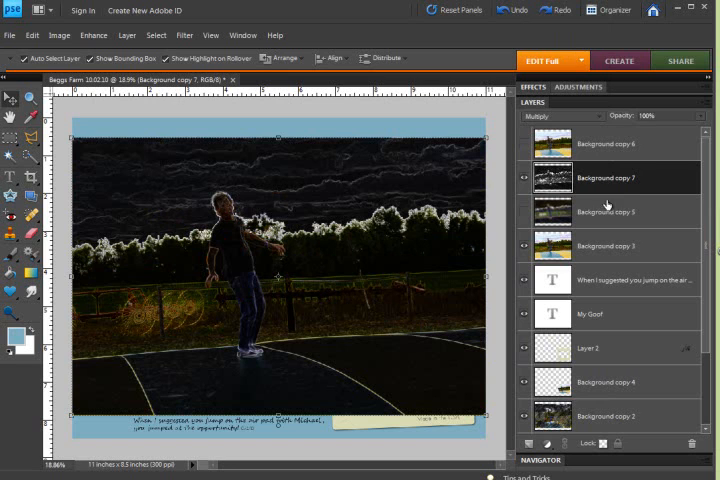
scroll(down, 3)
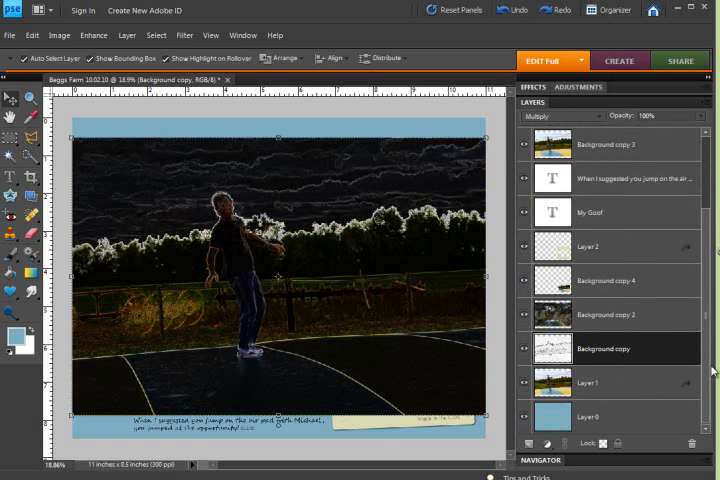
scroll(up, 3)
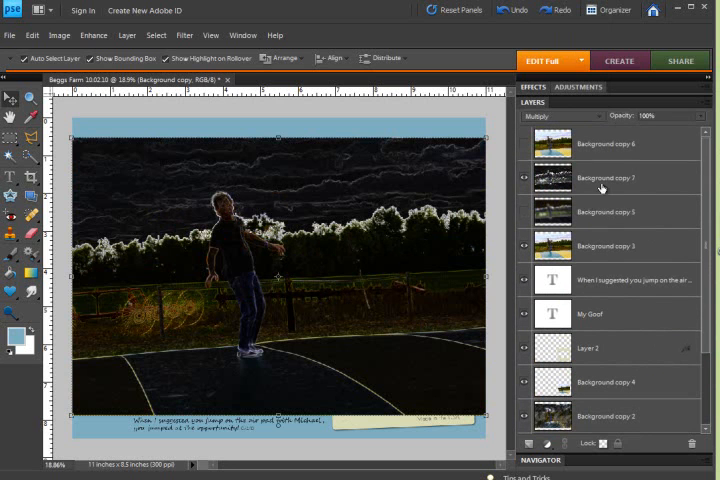
click(601, 177)
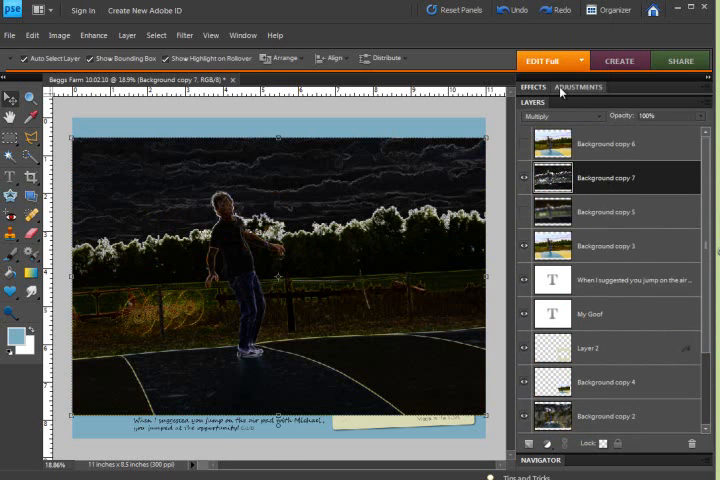
- Invert Background copy 7 into dark cartoon outlines, then show and select Background copy 6
click(523, 178)
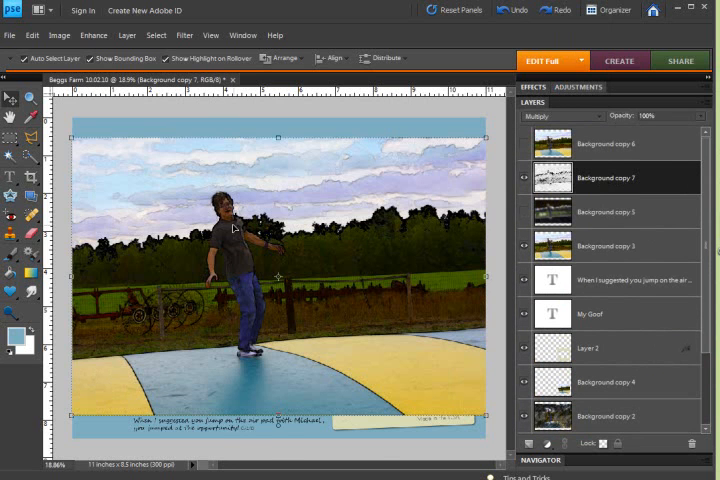
mouse_move(183, 271)
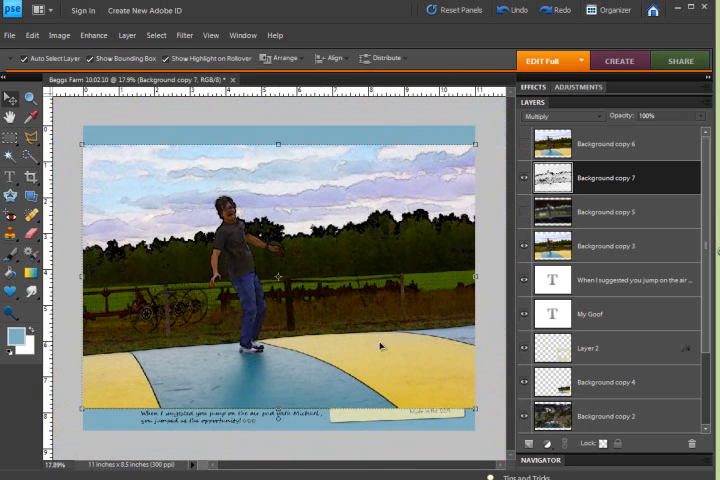
mouse_move(253, 309)
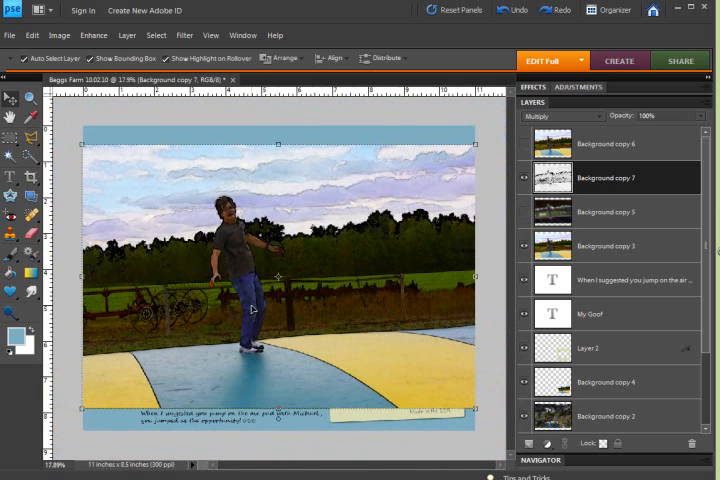
mouse_move(368, 243)
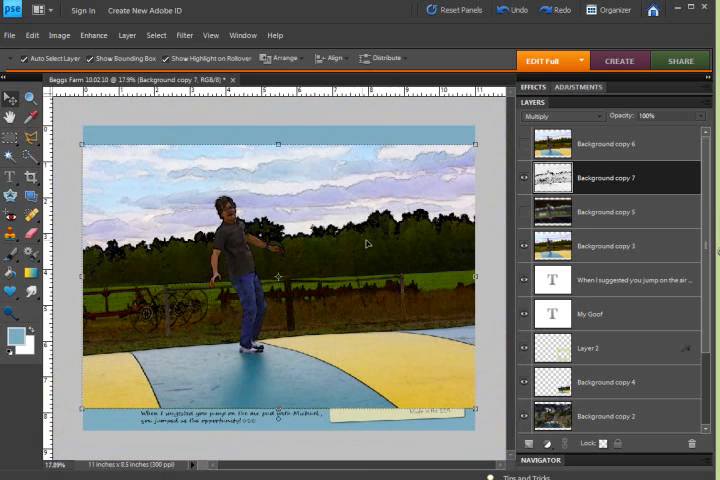
mouse_move(595, 170)
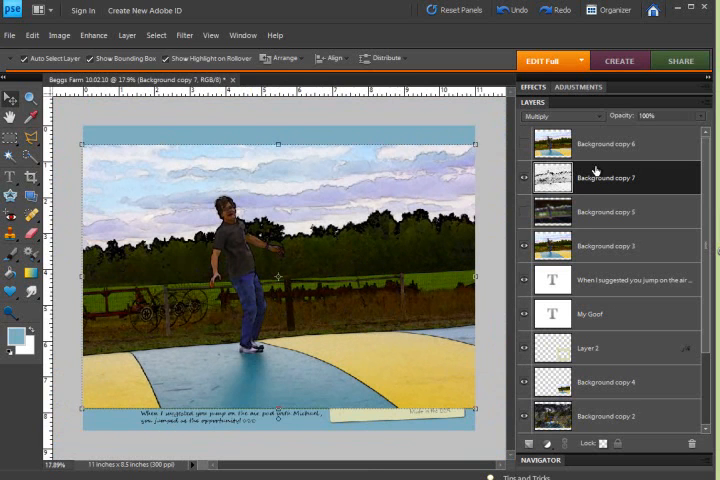
click(604, 143)
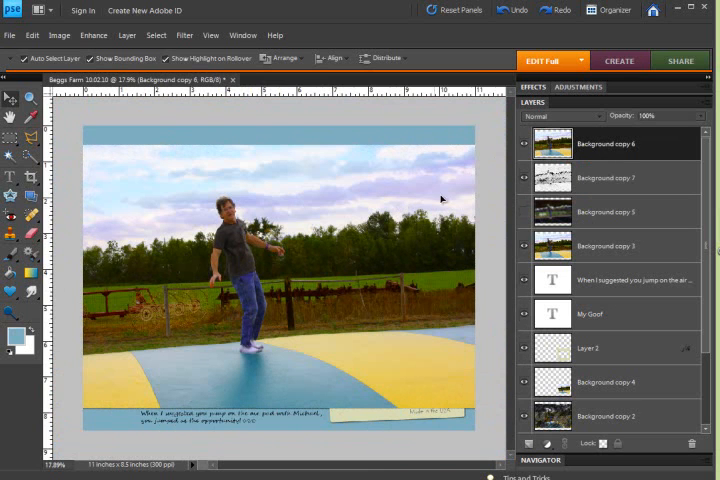
mouse_move(523, 146)
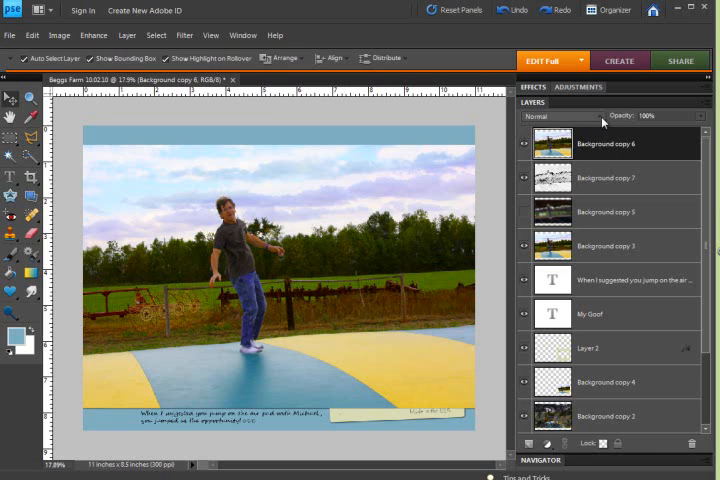
- Set Background copy 6's blend mode to Color Dodge, washing sky and trampoline to white
click(560, 116)
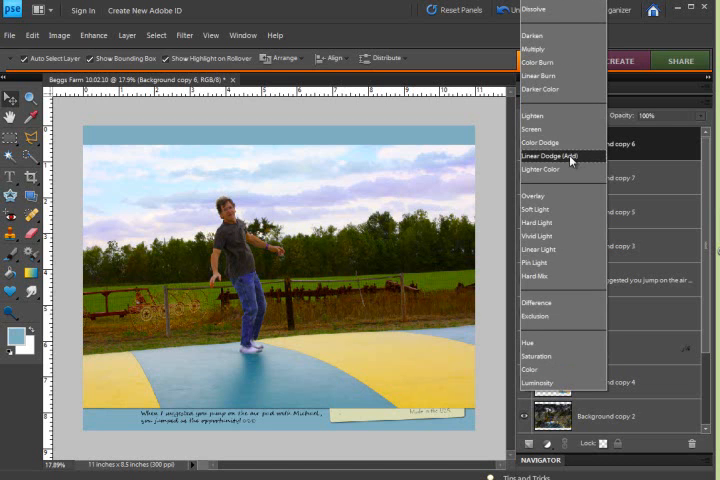
mouse_move(535, 130)
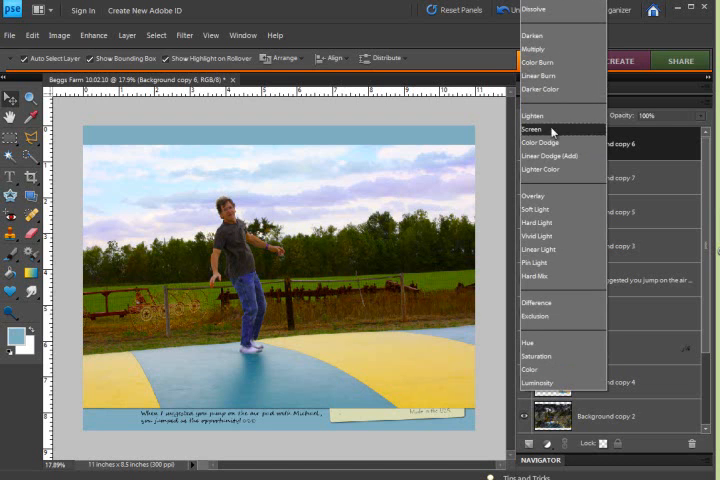
click(538, 147)
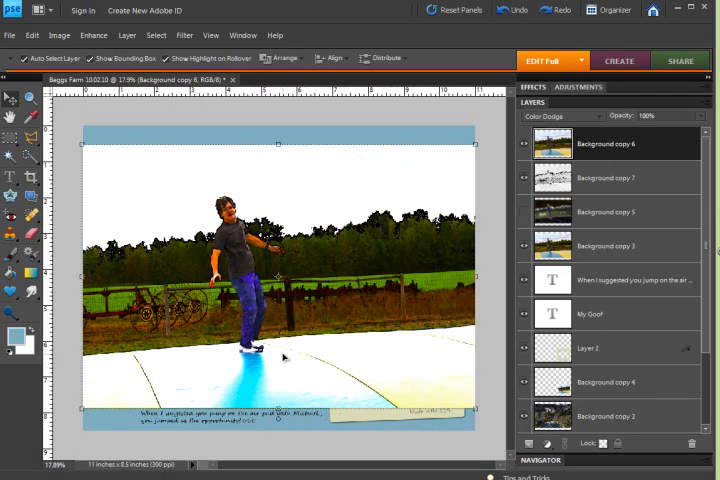
mouse_move(15, 260)
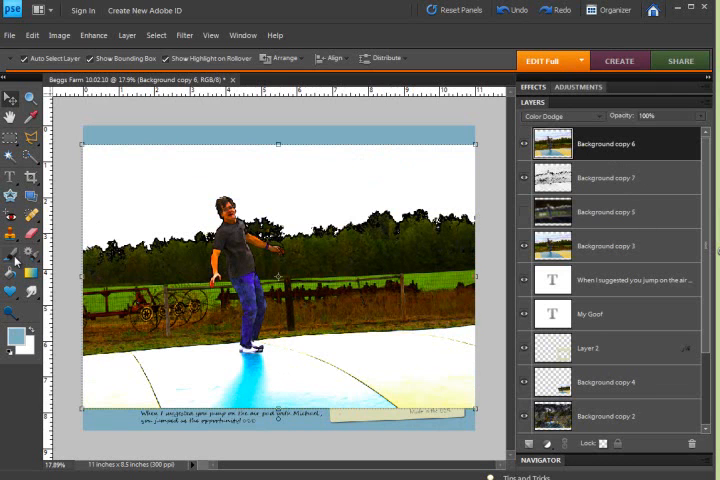
- Select the Brush Tool for painting with a dry media brush
click(11, 258)
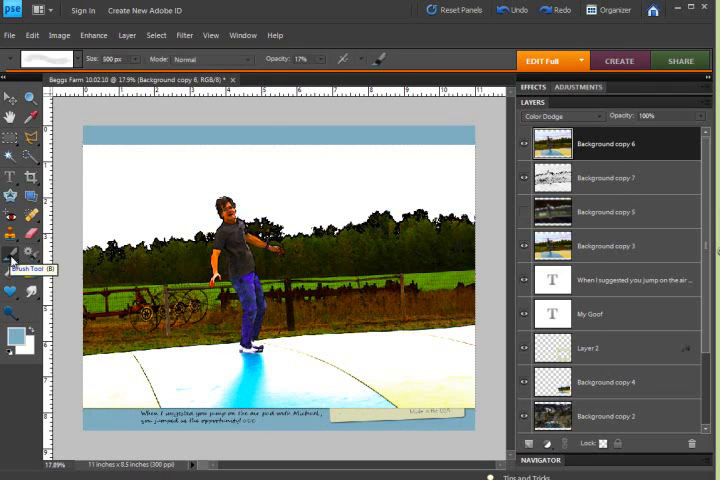
mouse_move(85, 103)
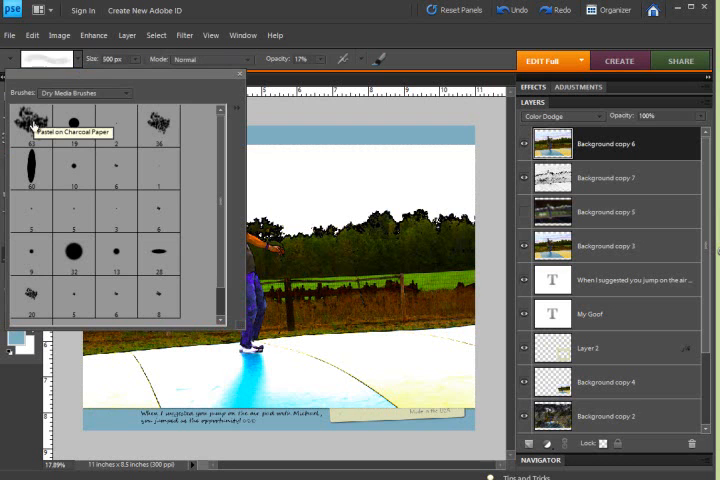
mouse_move(158, 123)
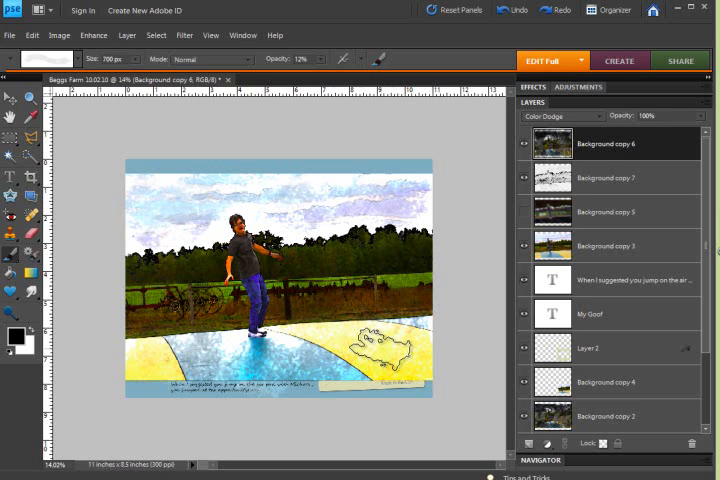
- Zoom out to the full scrapbook layout and select the Move Tool
click(523, 243)
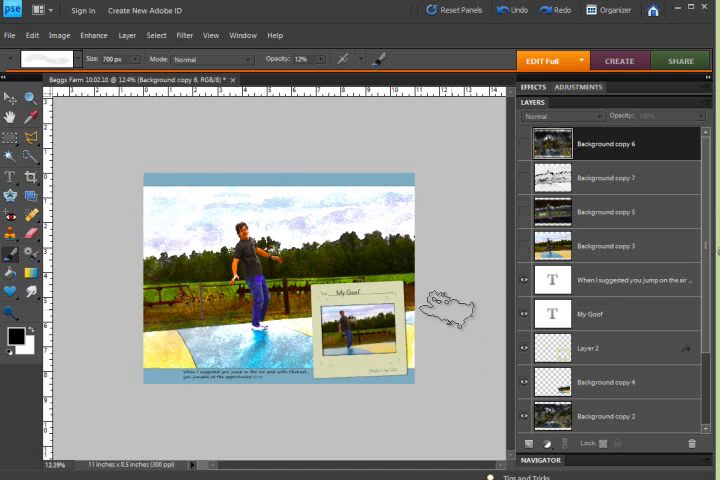
click(11, 97)
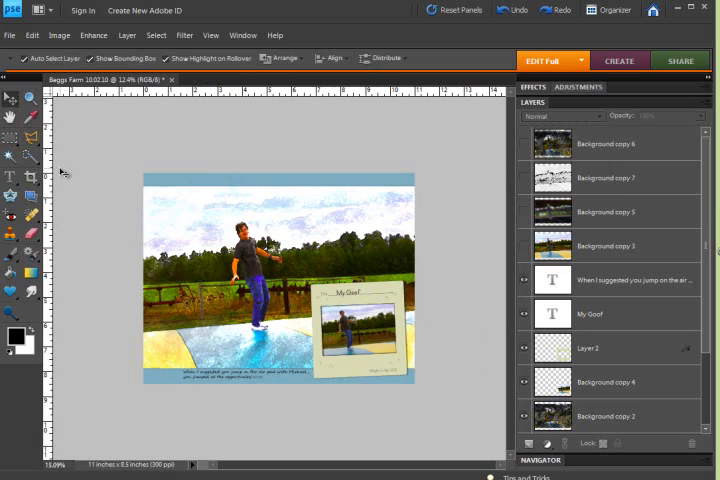